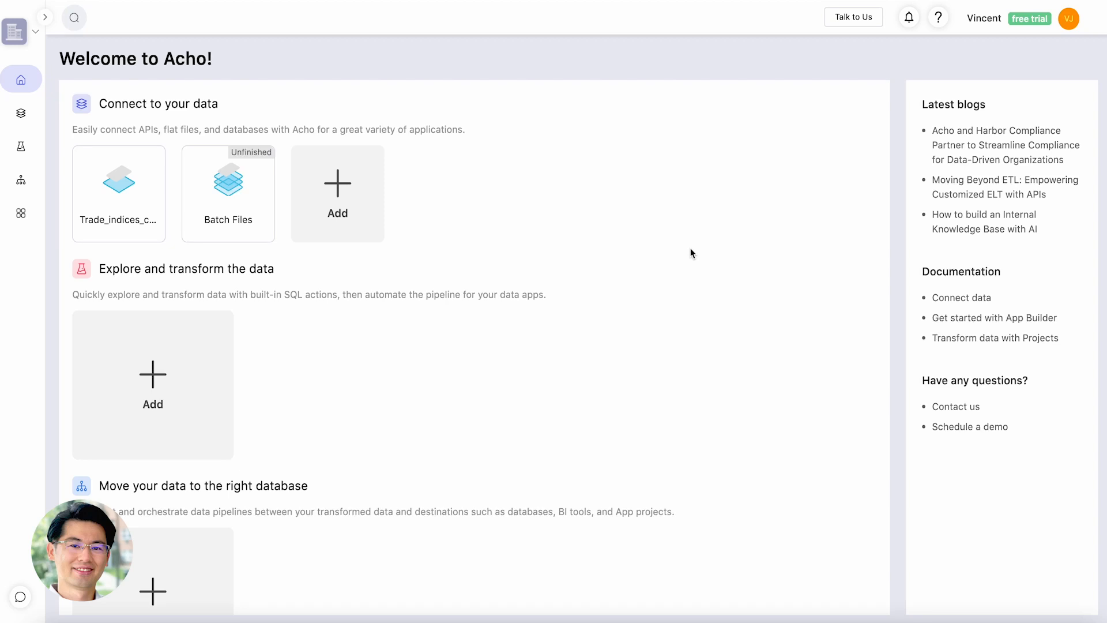
pyautogui.moveTo(620, 162)
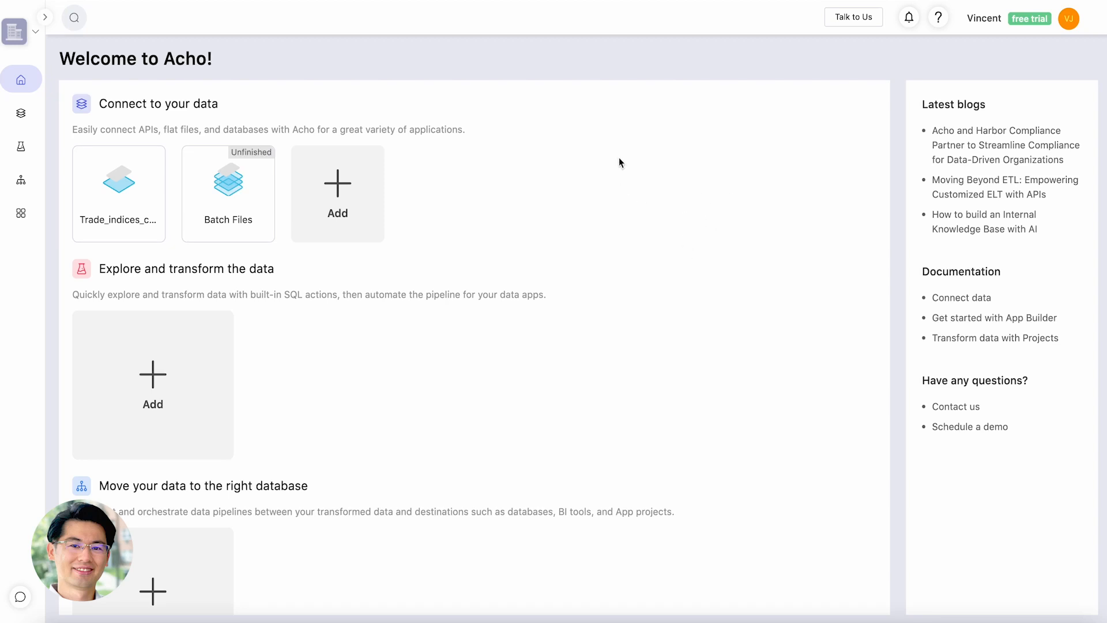
pyautogui.moveTo(603, 153)
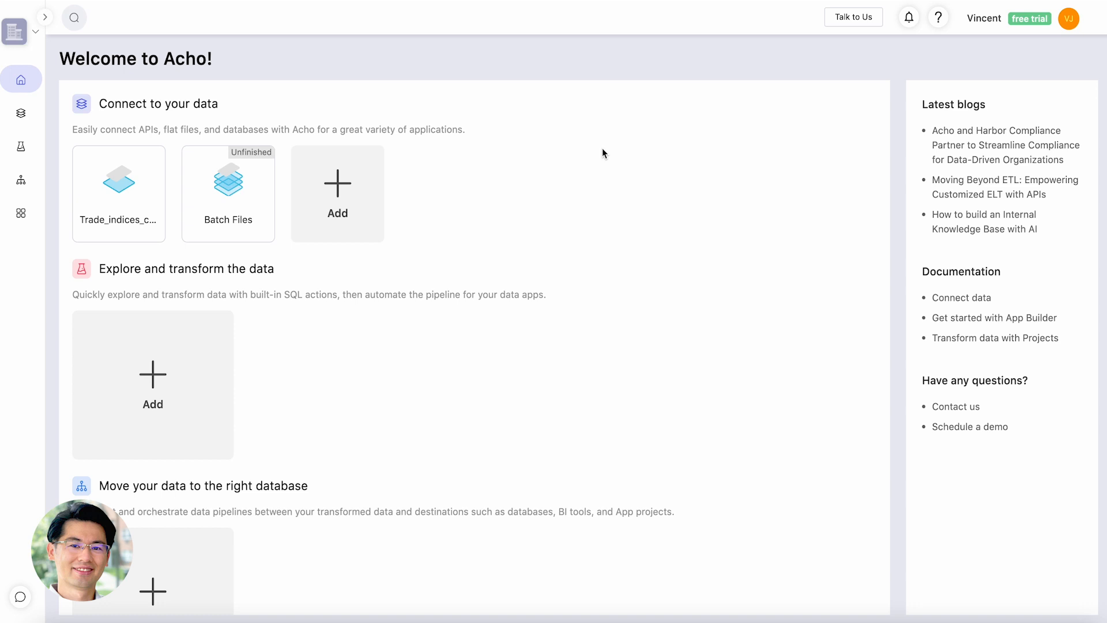
pyautogui.moveTo(596, 149)
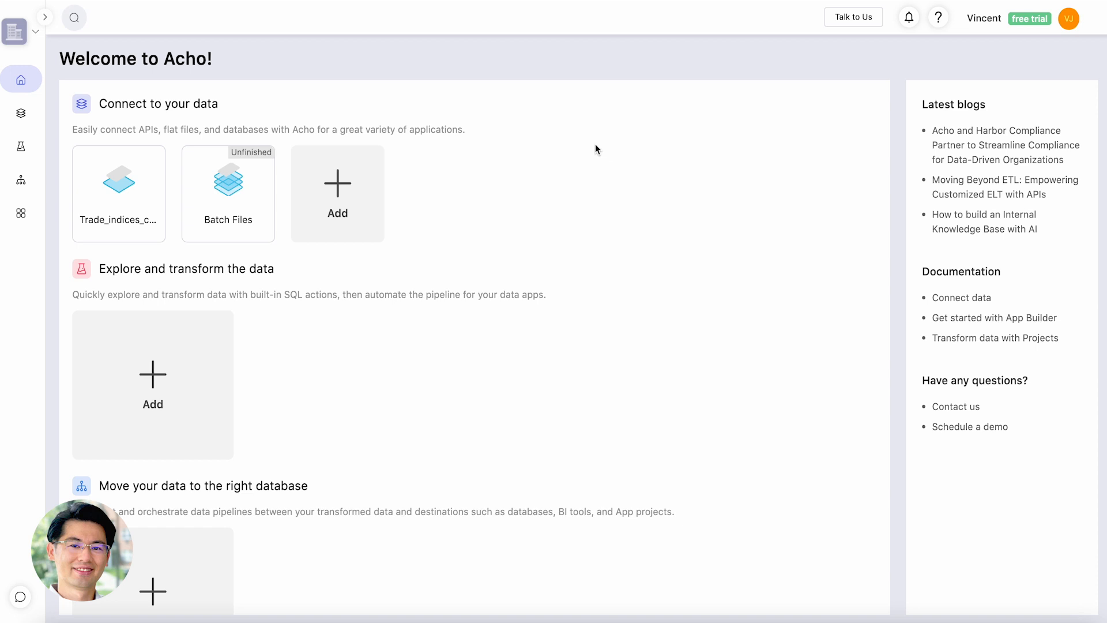
pyautogui.moveTo(21, 113)
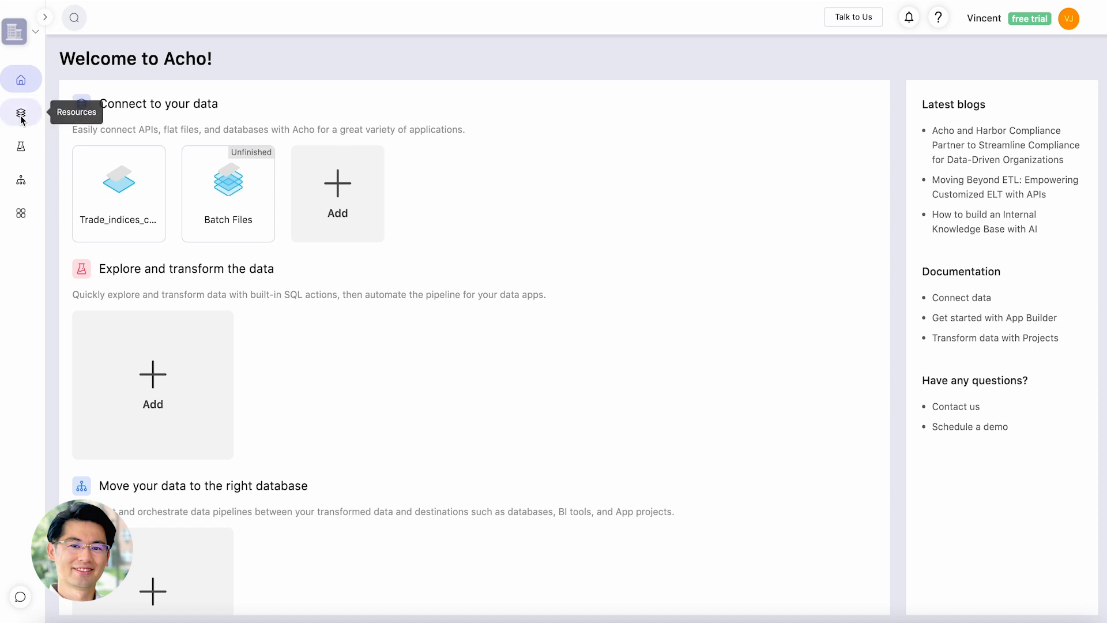
# From Resources, start Add Resource and browse the catalogue of available data sources
pyautogui.click(21, 113)
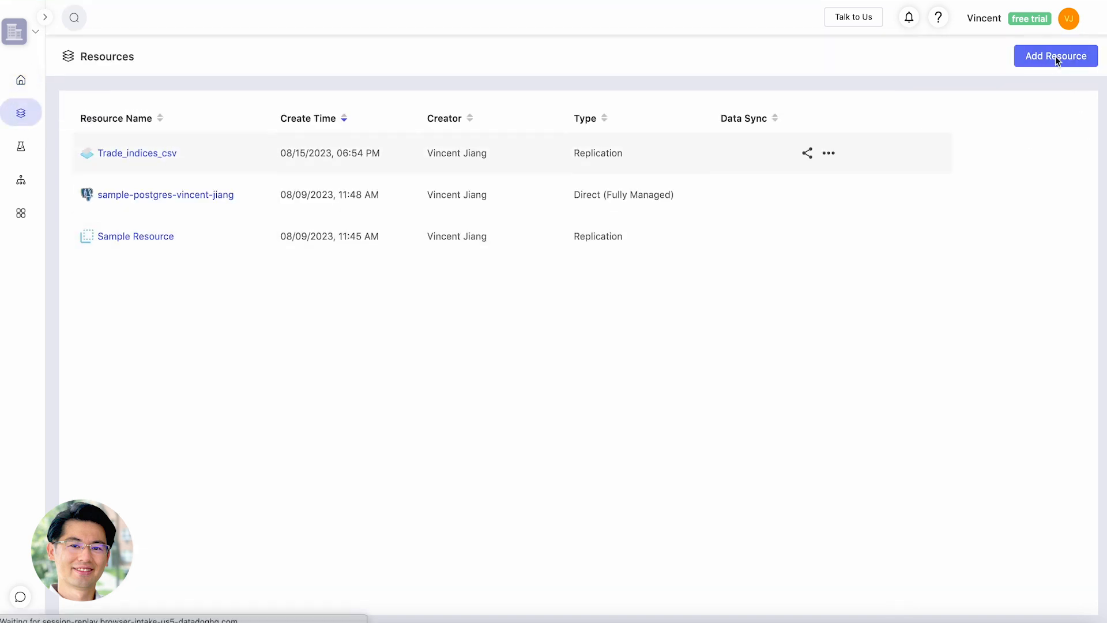
pyautogui.click(1056, 55)
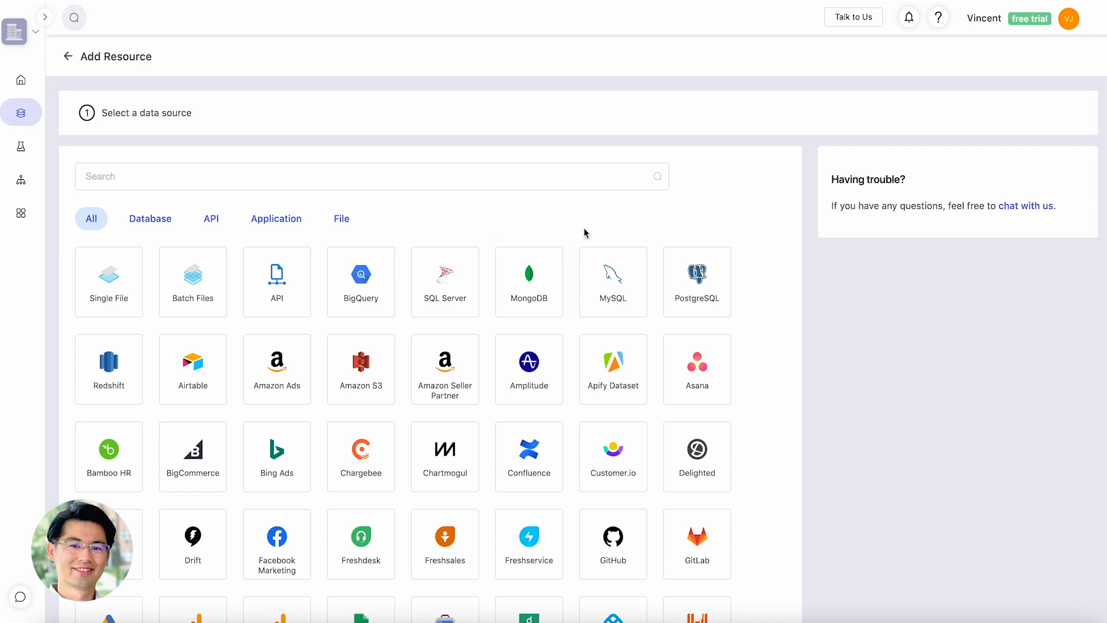
pyautogui.moveTo(499, 212)
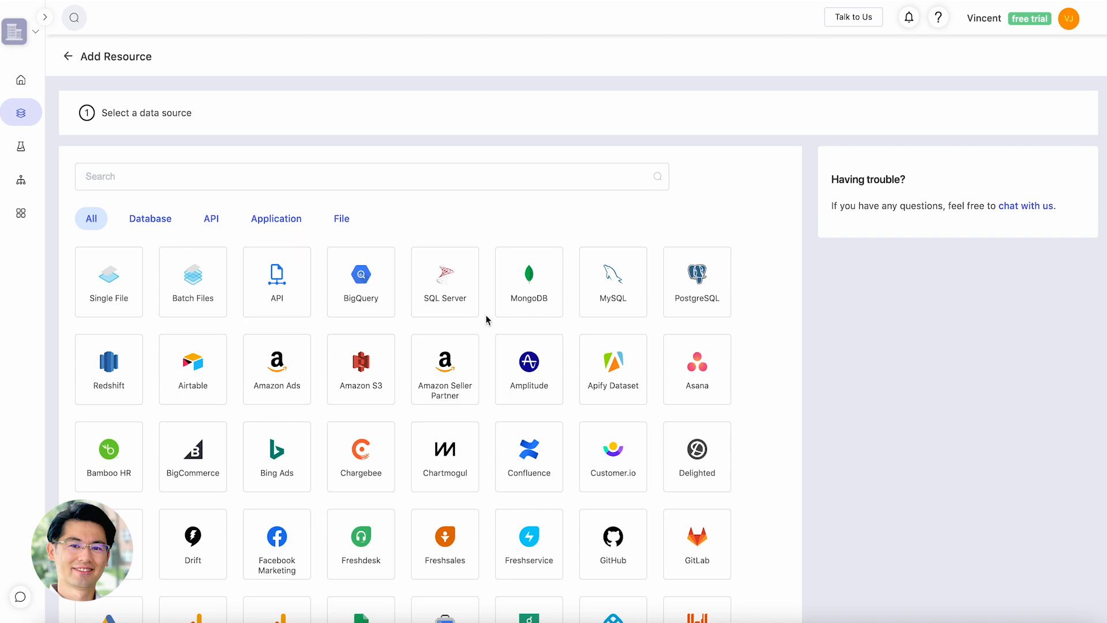
pyautogui.scroll(-3)
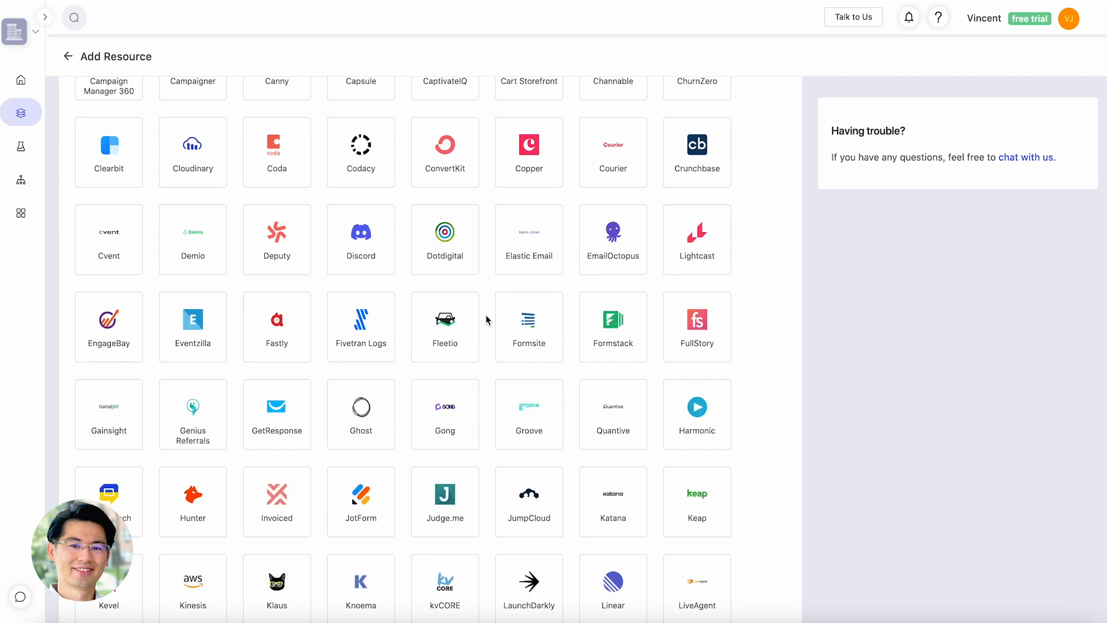
pyautogui.scroll(3)
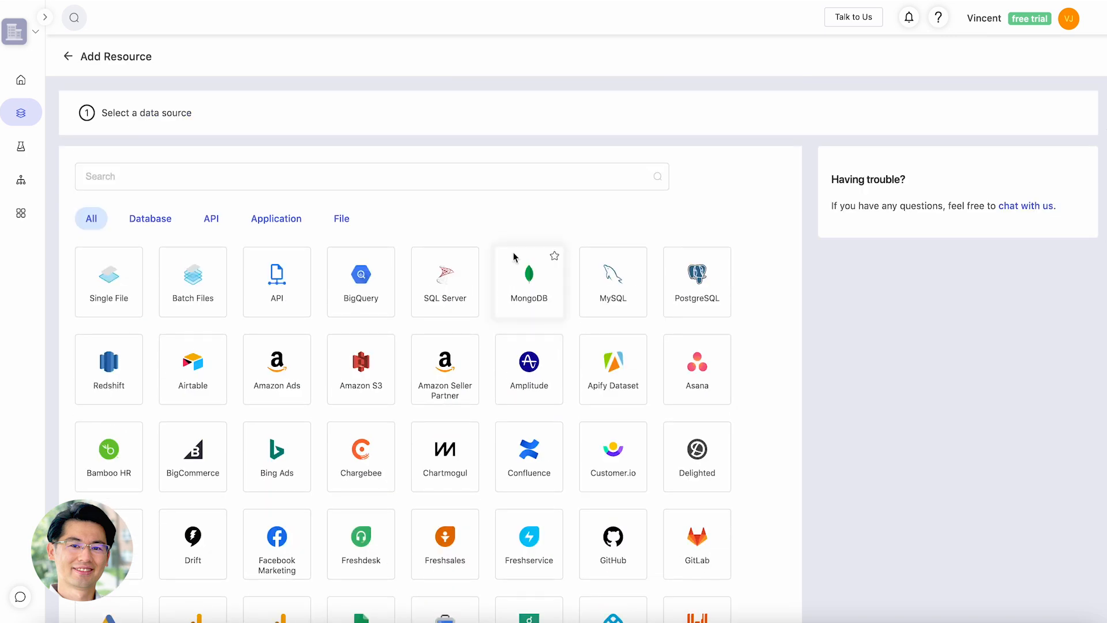
pyautogui.moveTo(518, 242)
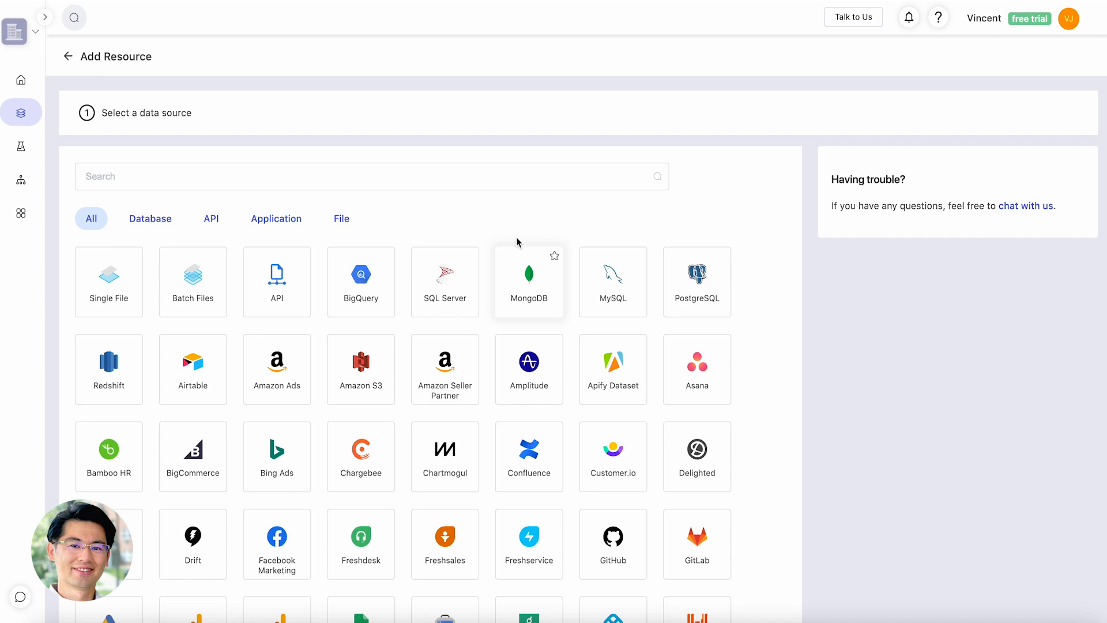
pyautogui.moveTo(505, 197)
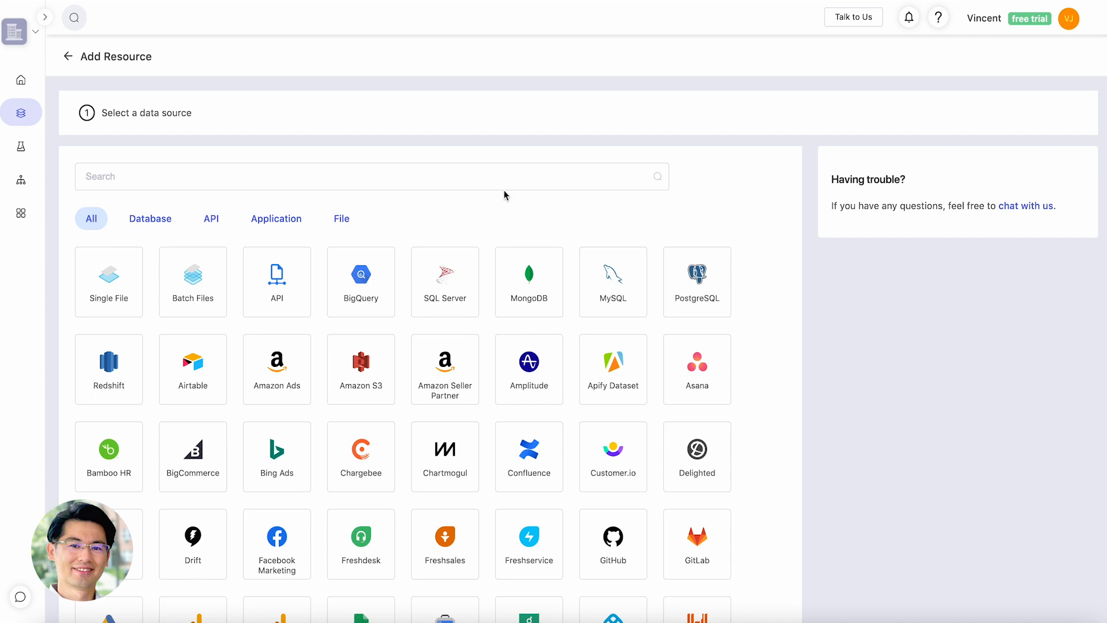
pyautogui.moveTo(126, 110)
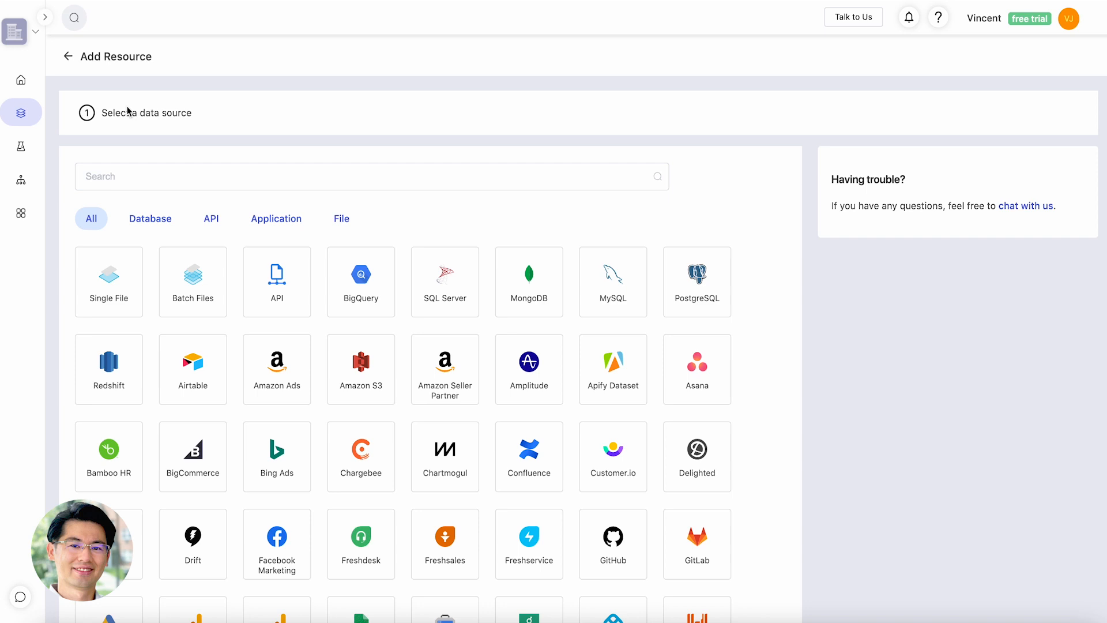
# Return to Resources and preview the sample Postgres digital_ads_performance table, then close the preview
pyautogui.click(68, 57)
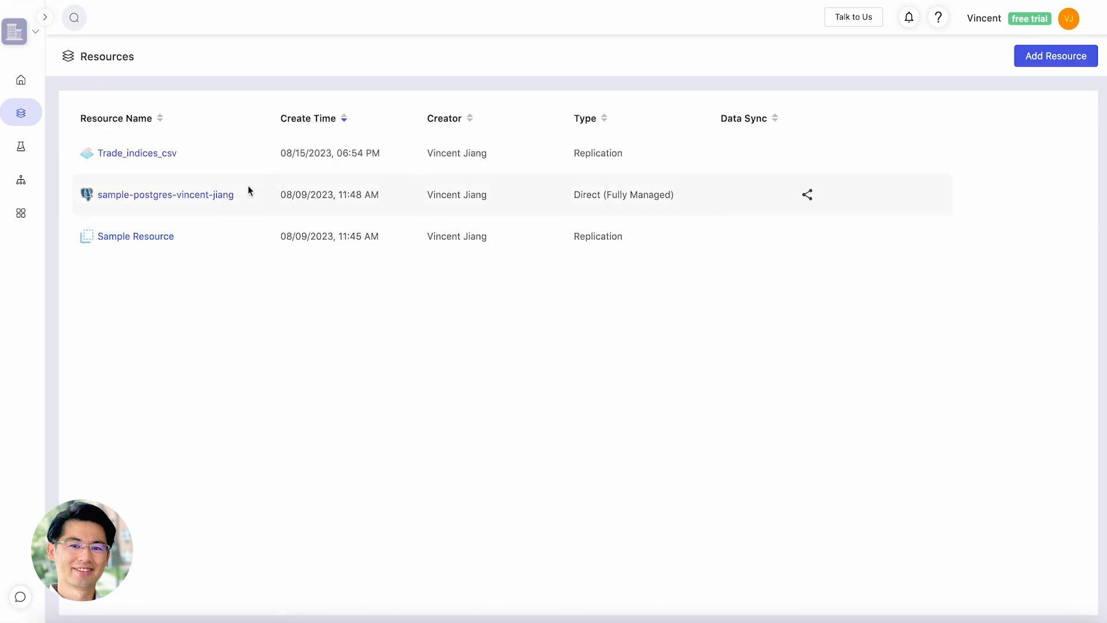
pyautogui.moveTo(221, 190)
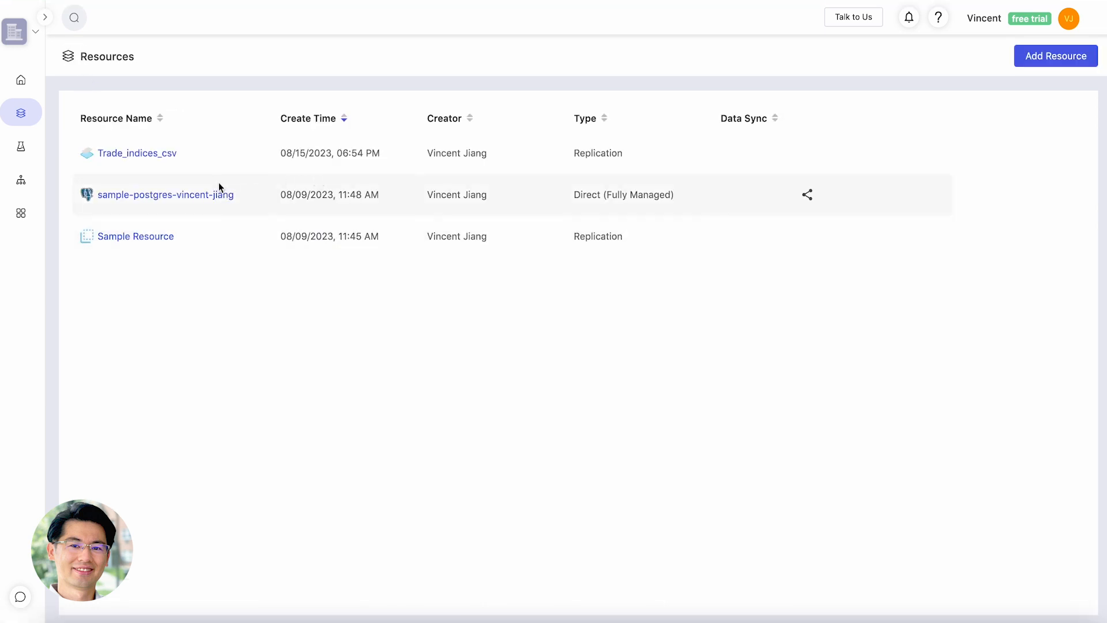
pyautogui.click(165, 195)
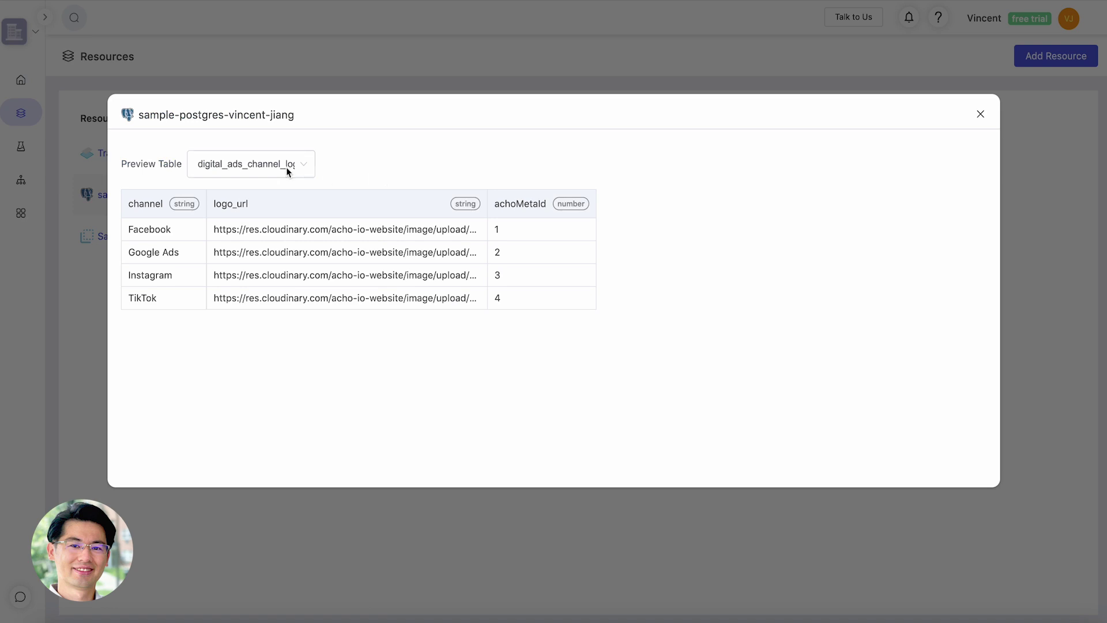
pyautogui.click(250, 163)
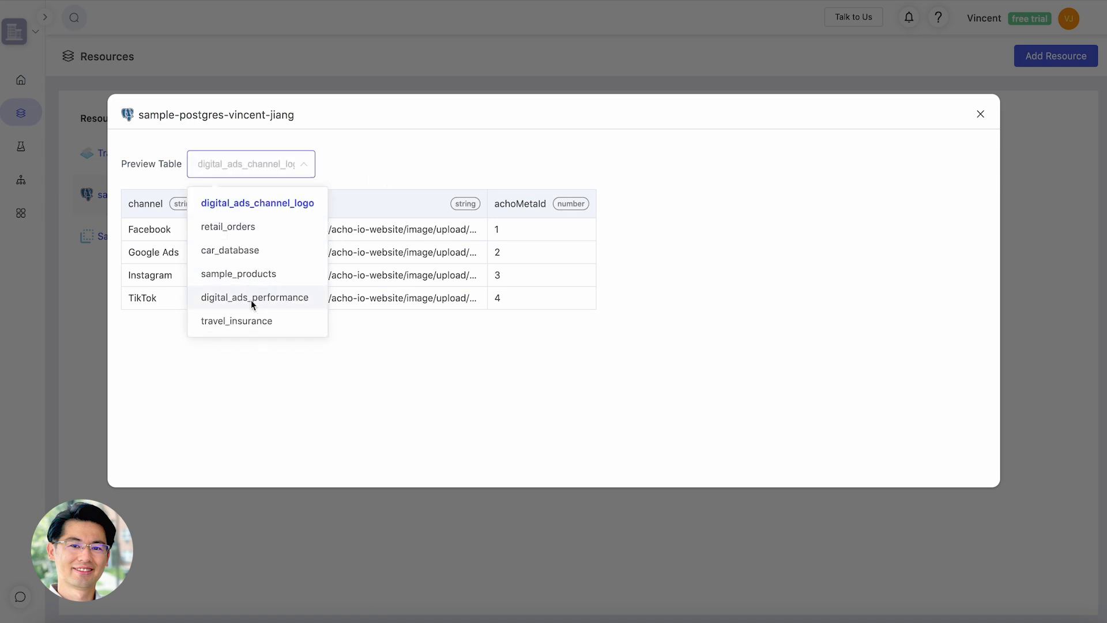
pyautogui.click(253, 297)
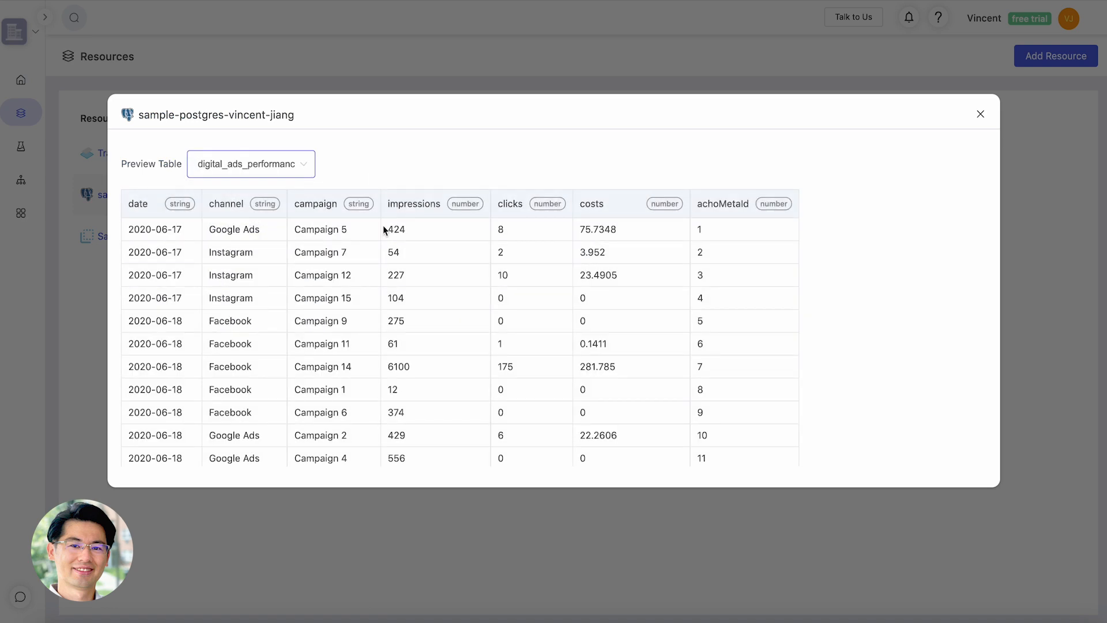
pyautogui.scroll(-3)
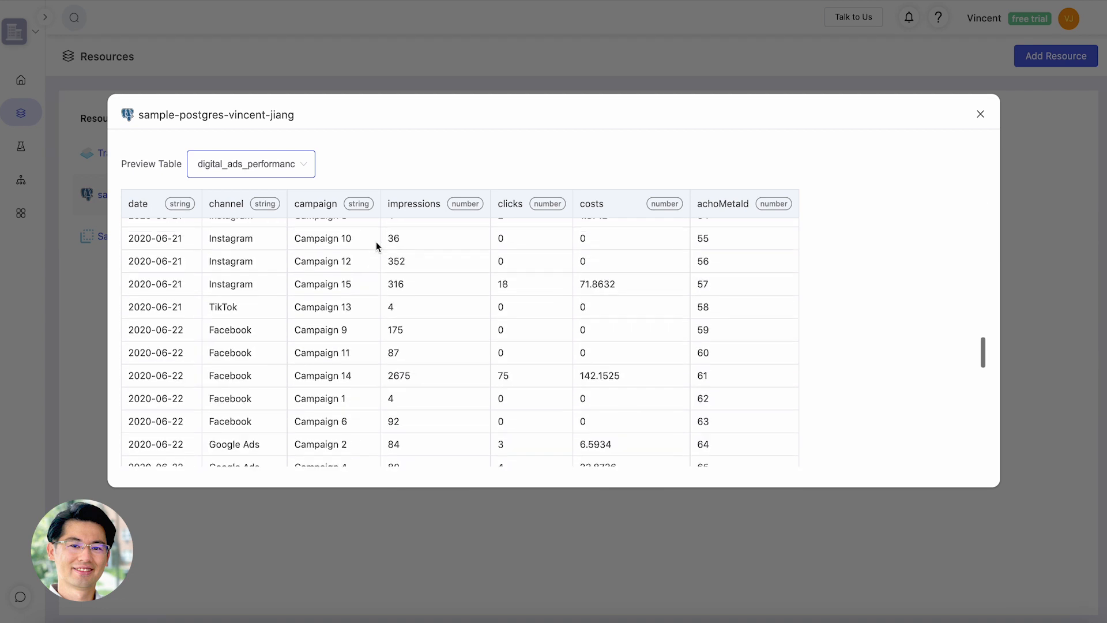
pyautogui.scroll(3)
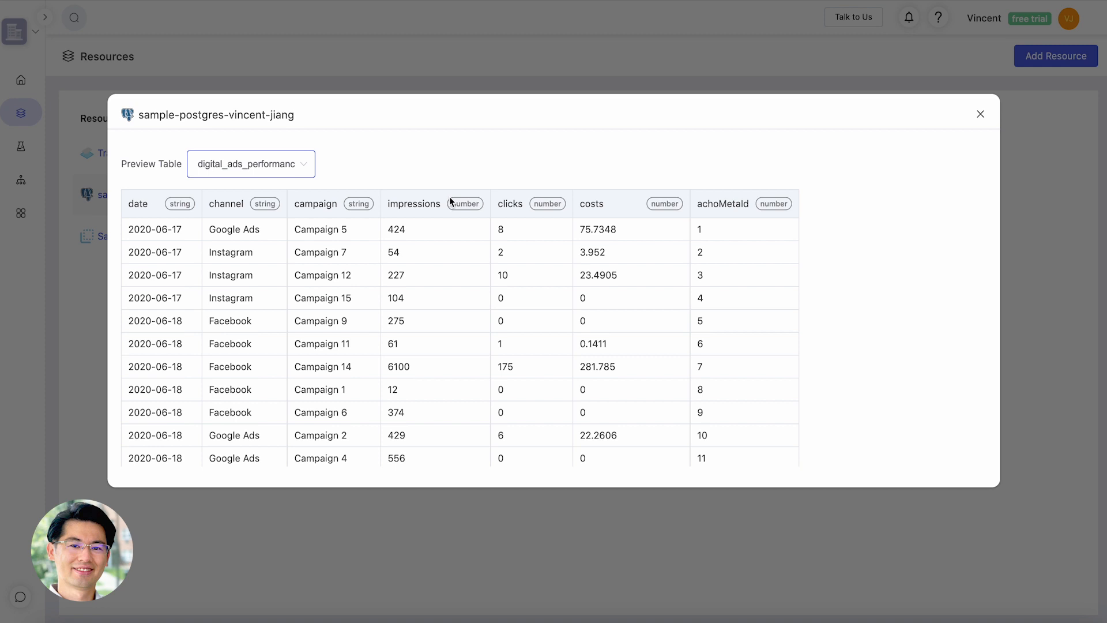
pyautogui.moveTo(531, 160)
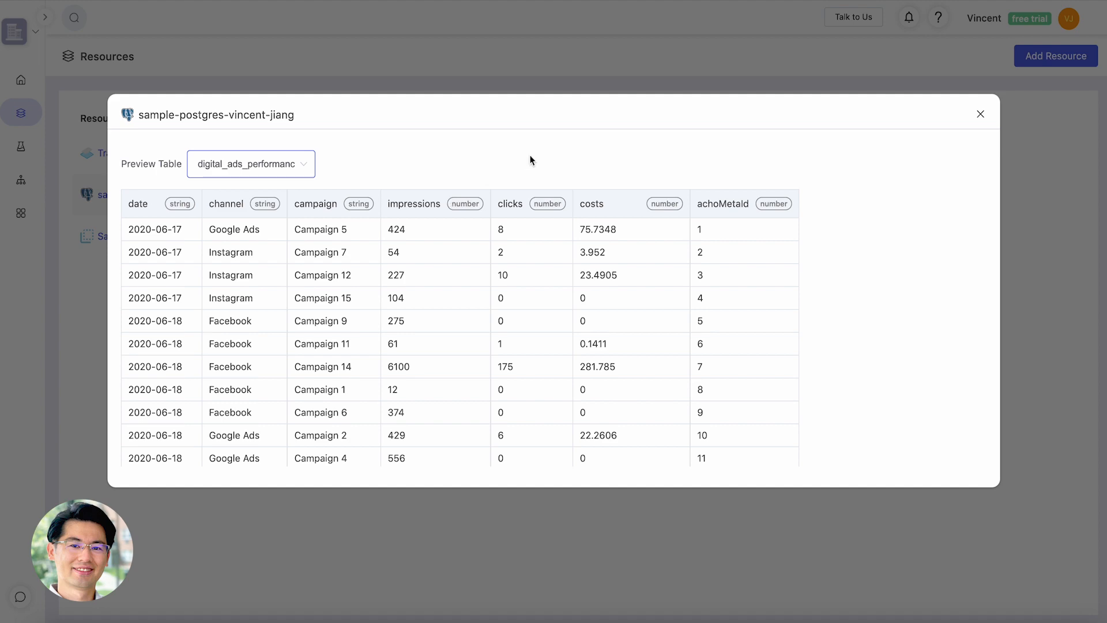
pyautogui.click(980, 115)
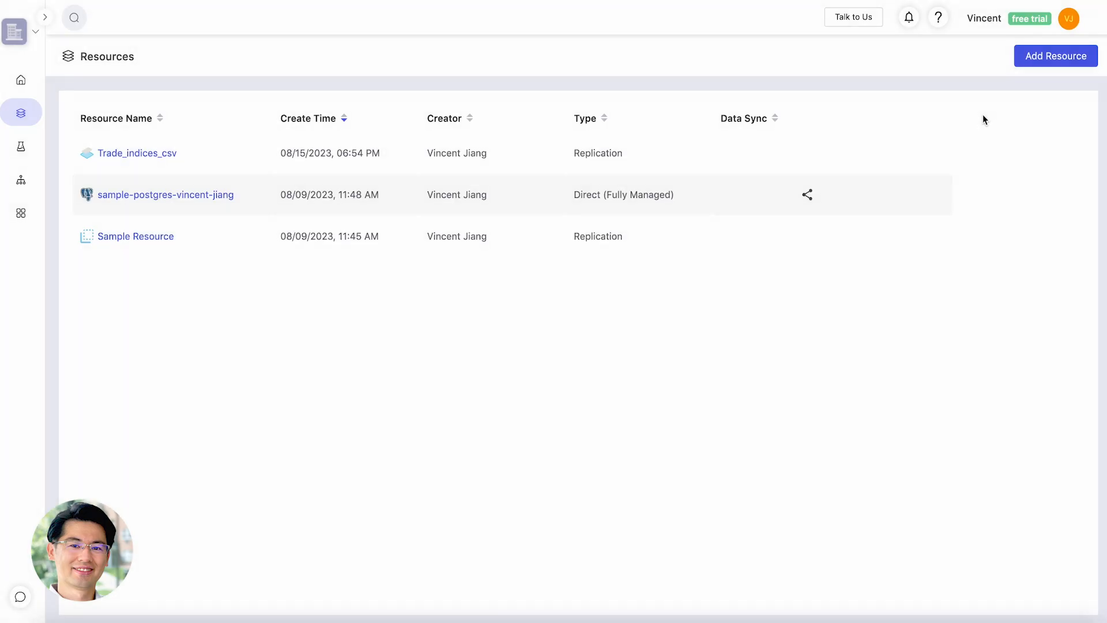
pyautogui.moveTo(320, 174)
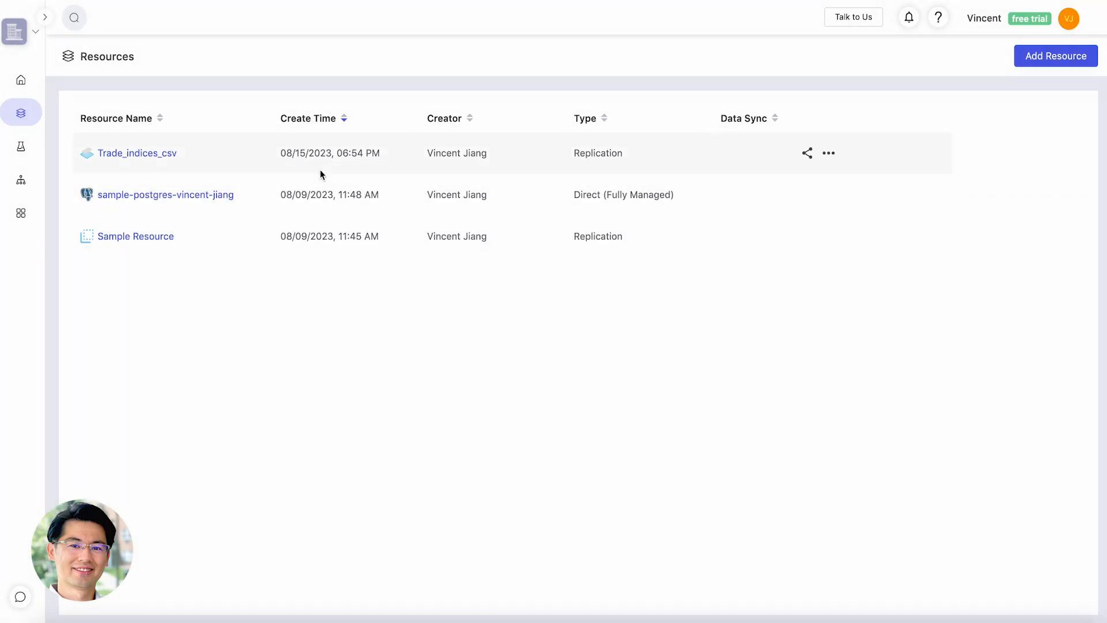
pyautogui.moveTo(309, 204)
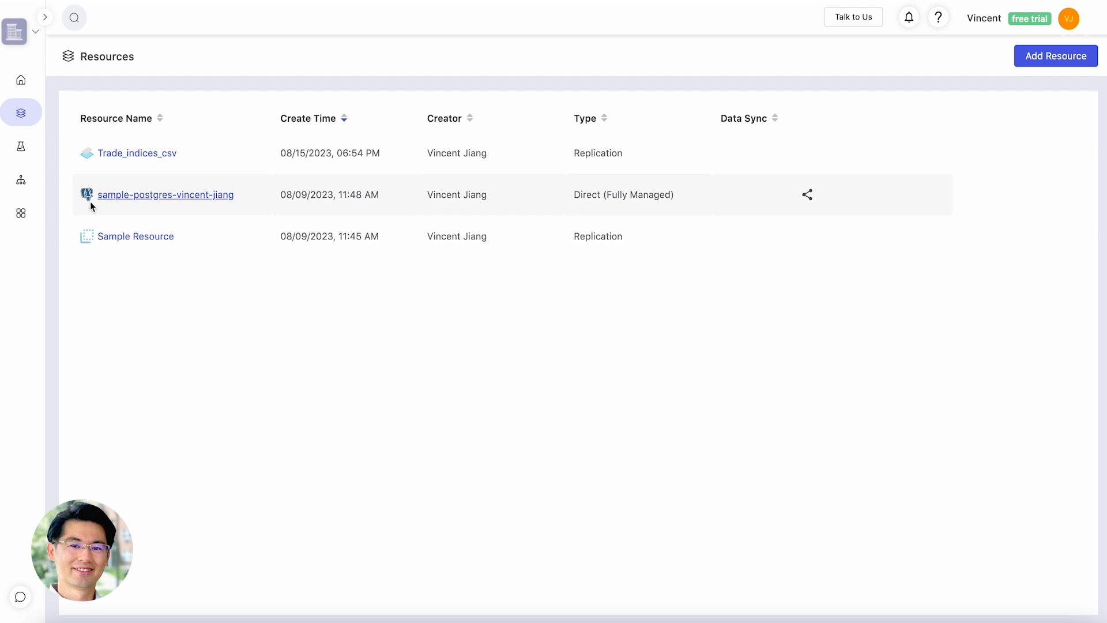
# In Data App, build a new blank app that opens on an empty Home page
pyautogui.click(21, 212)
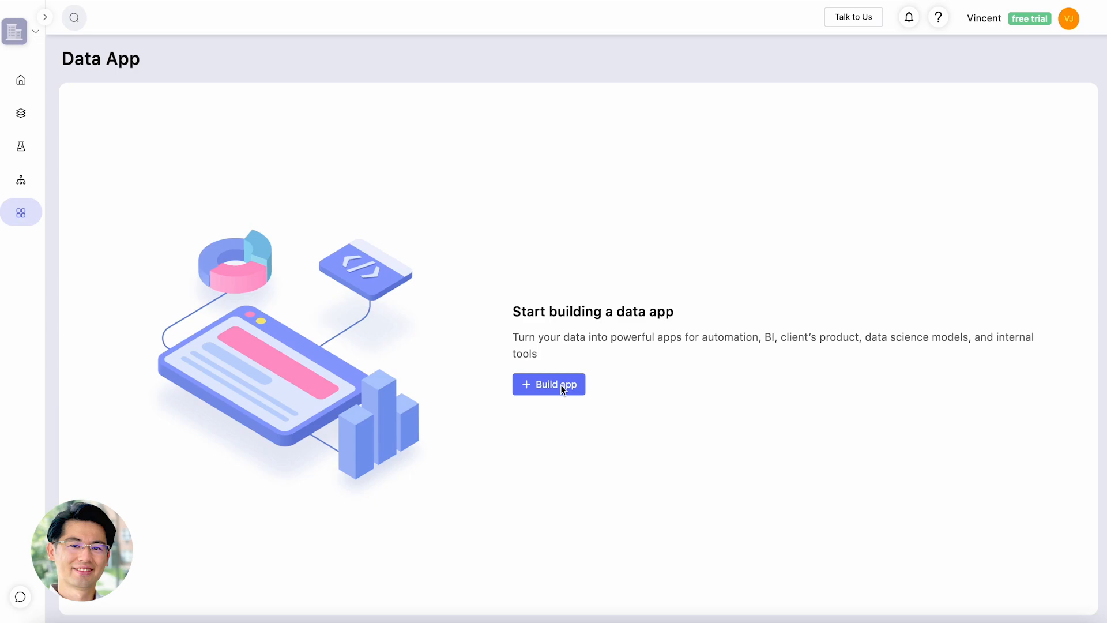
pyautogui.click(549, 384)
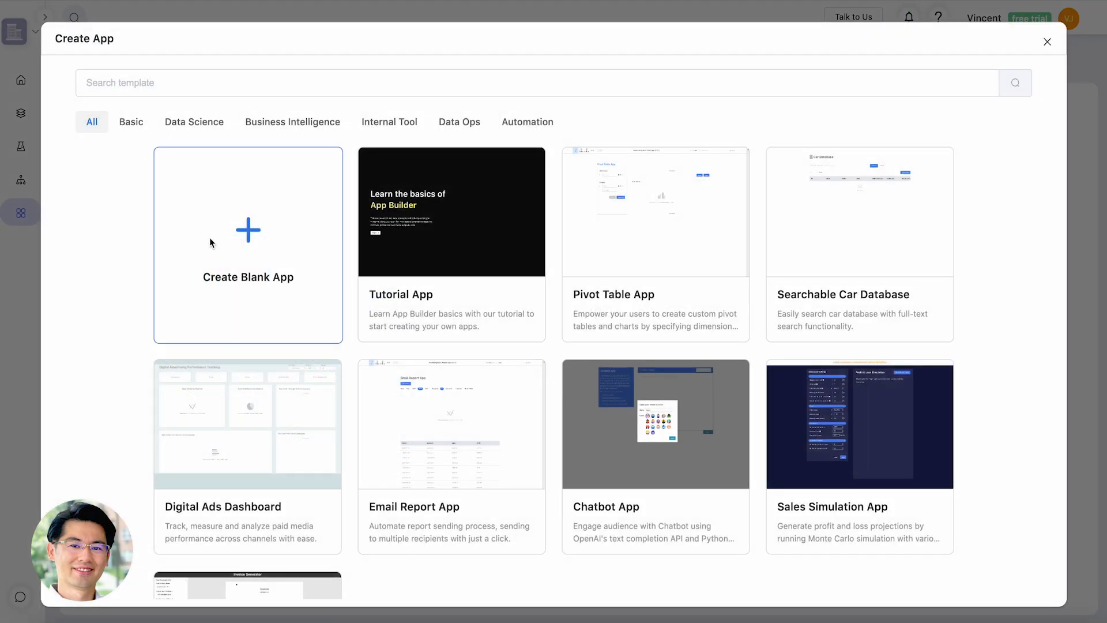
pyautogui.click(248, 243)
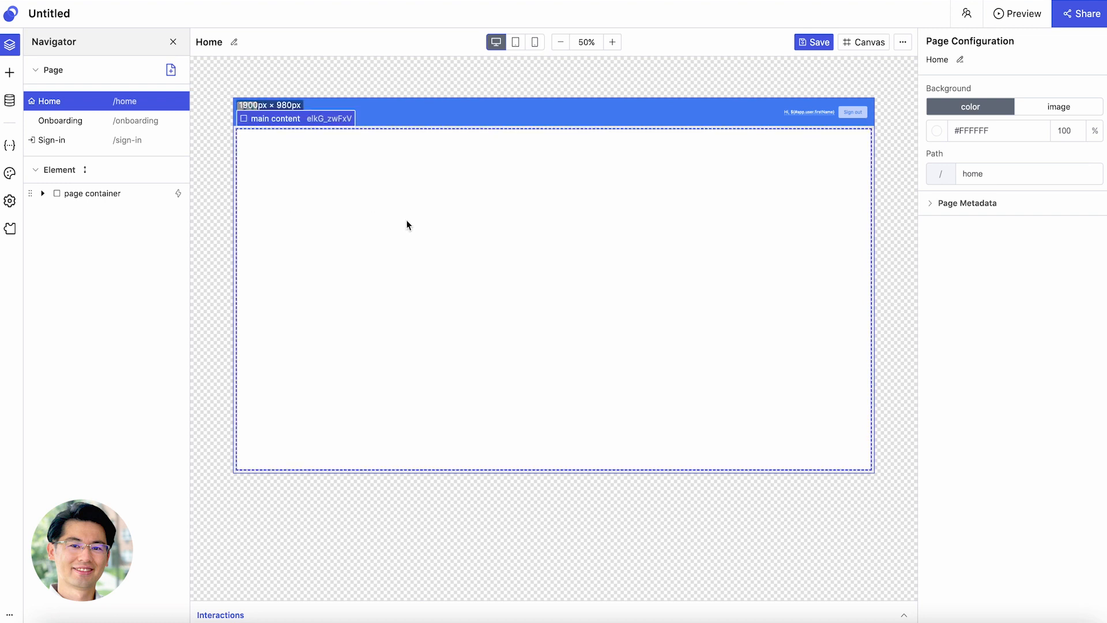
pyautogui.moveTo(383, 174)
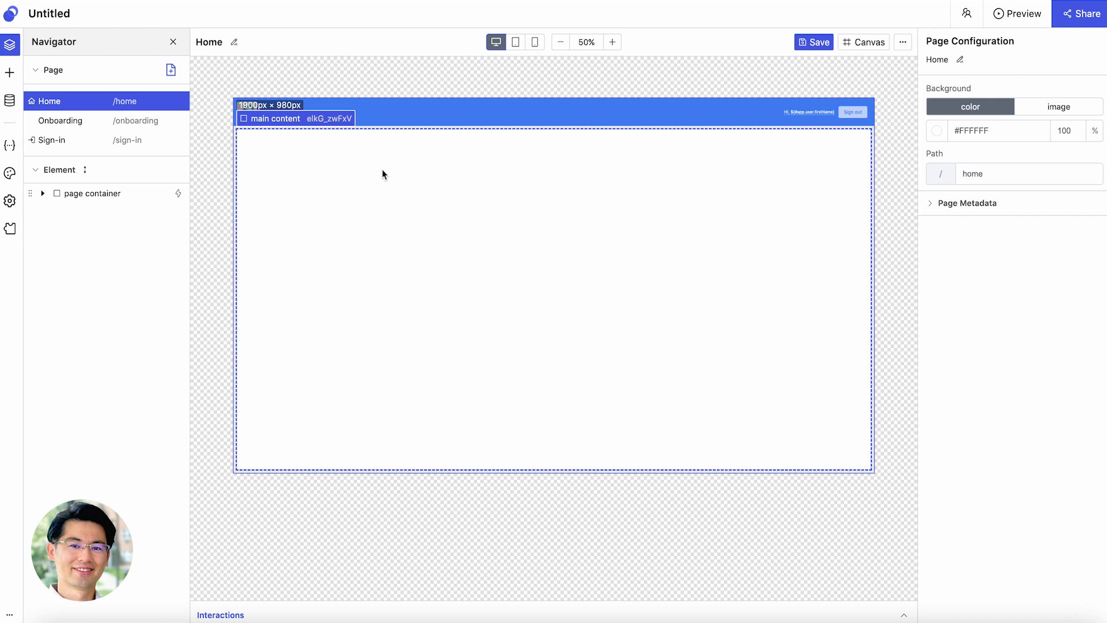
pyautogui.moveTo(291, 154)
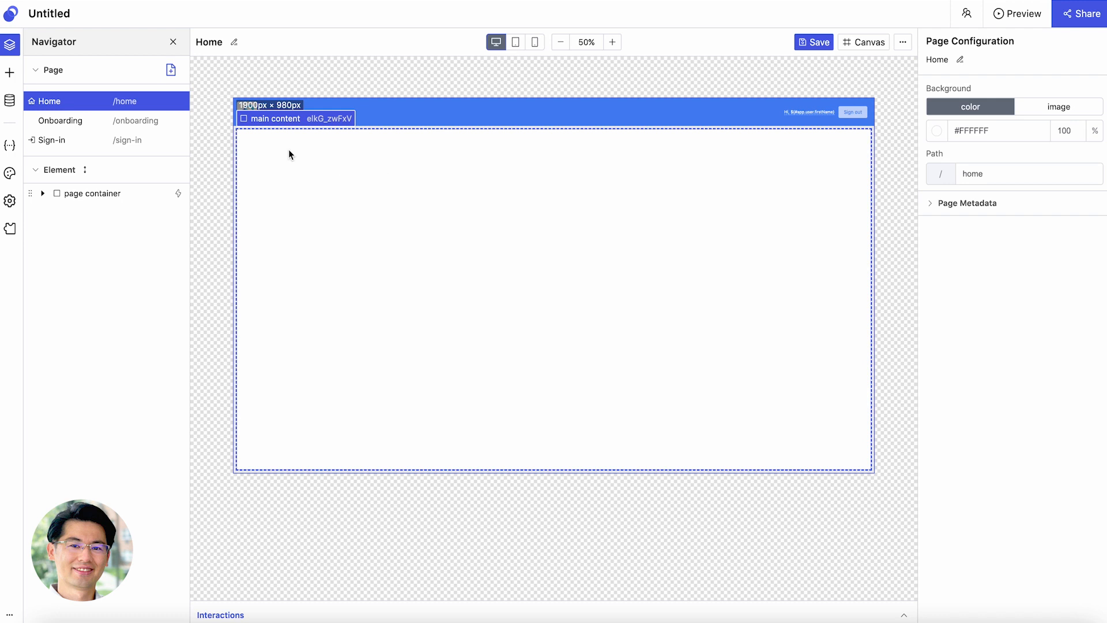
# Add a chart on digital_ads_performance with dimension channel and metric sum of impressions
pyautogui.click(10, 71)
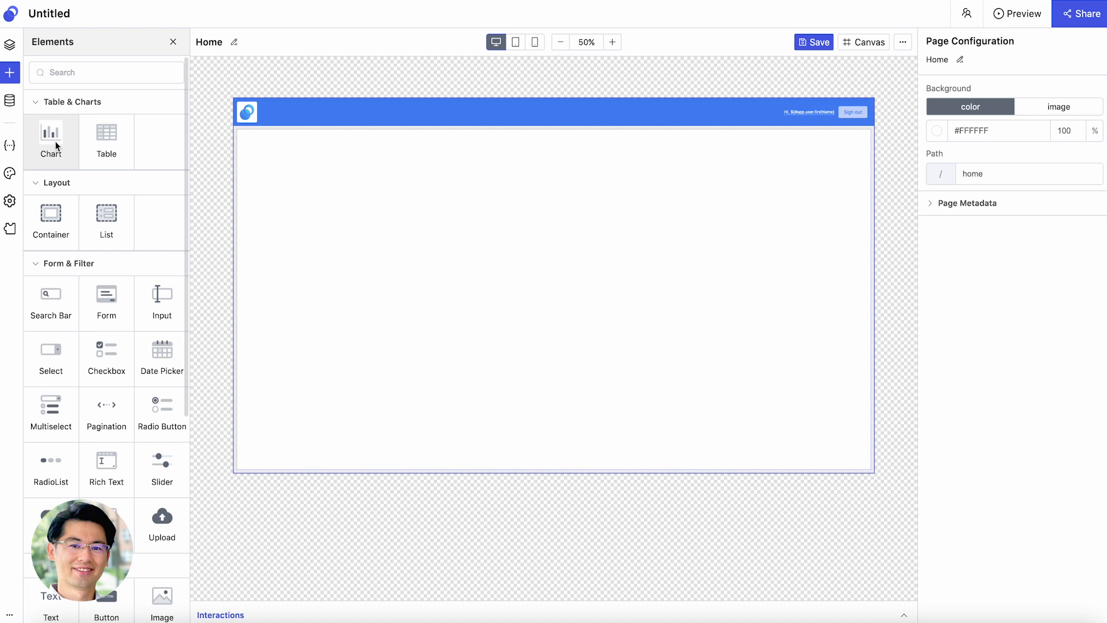
pyautogui.moveTo(49, 138); pyautogui.dragTo(337, 192)
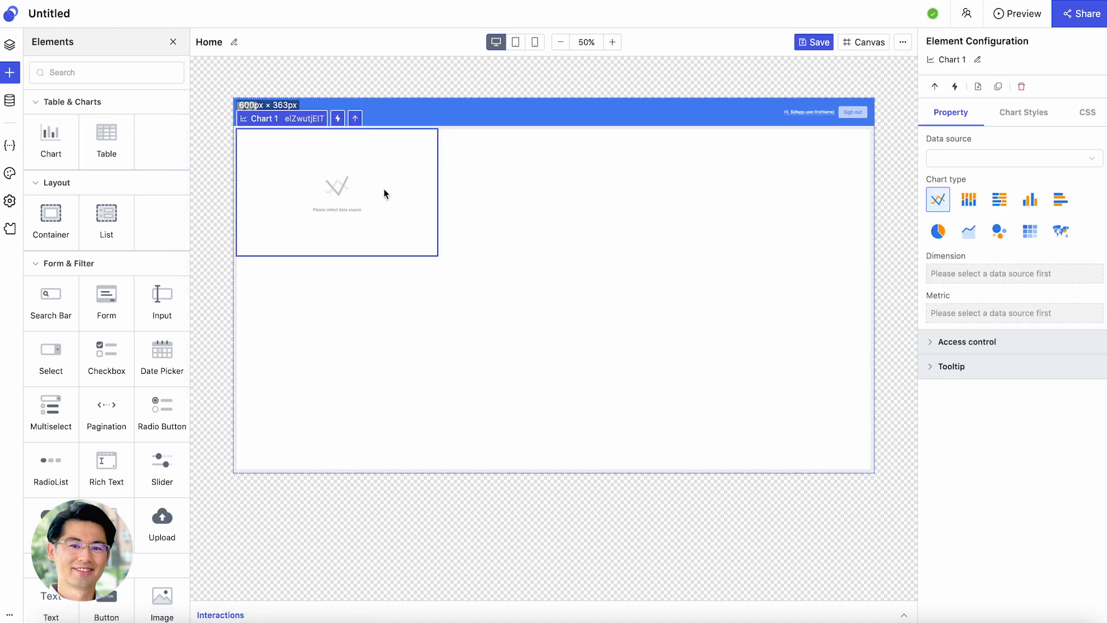
pyautogui.click(1012, 158)
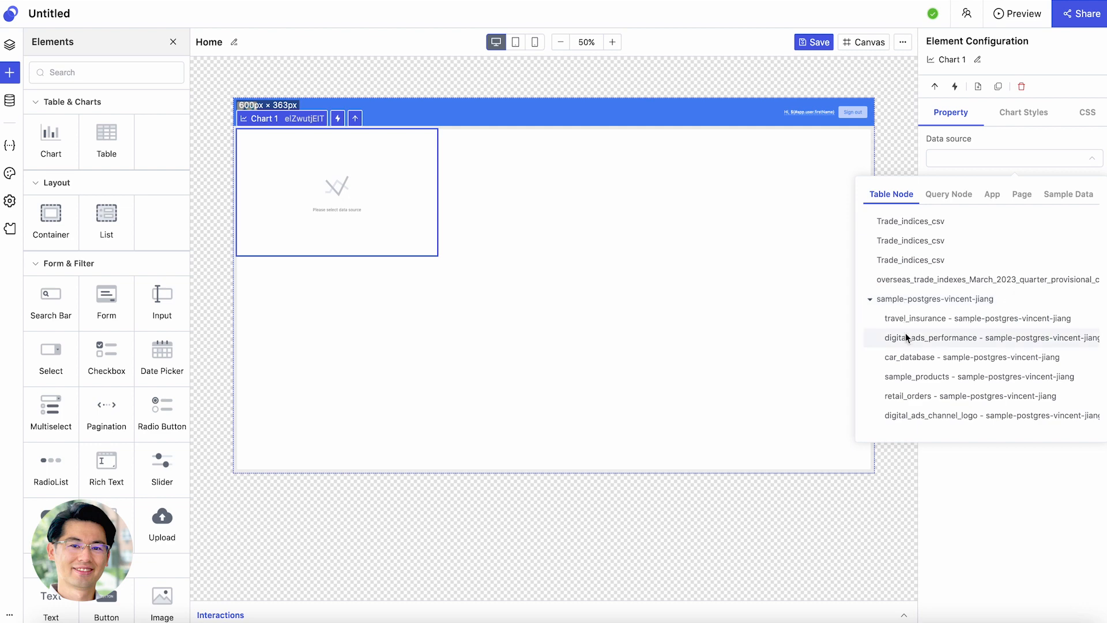
pyautogui.moveTo(908, 351)
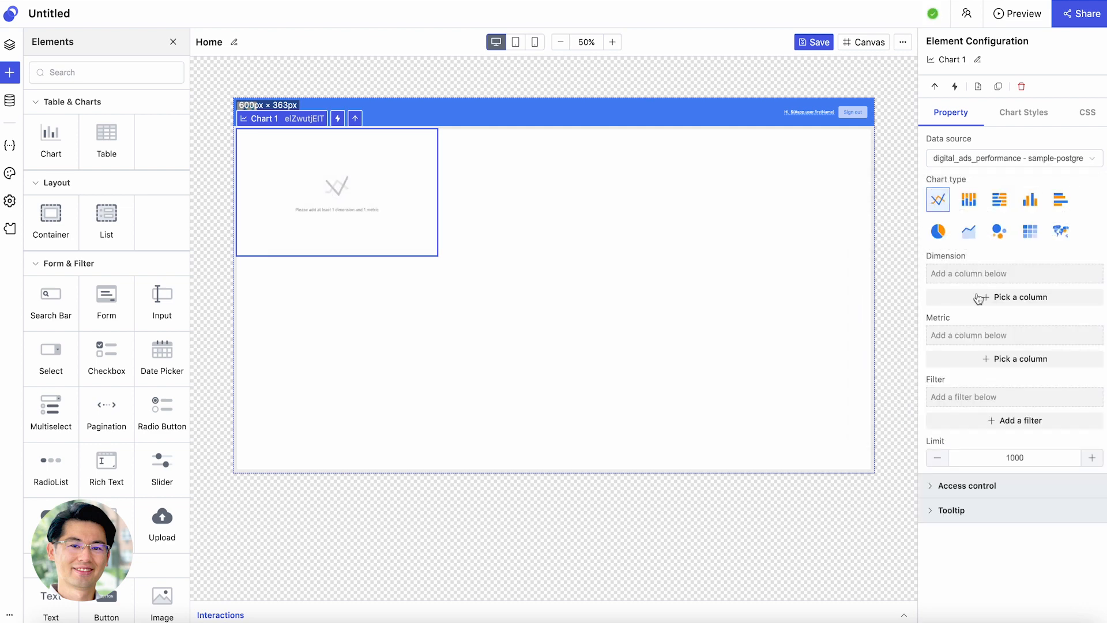
pyautogui.click(1018, 296)
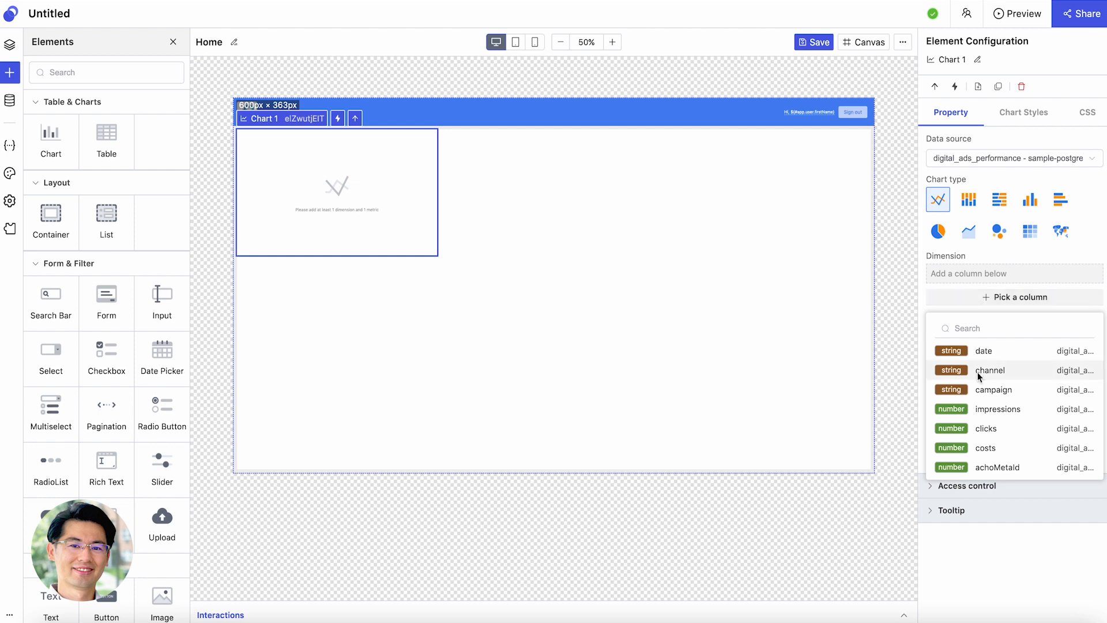
pyautogui.click(991, 370)
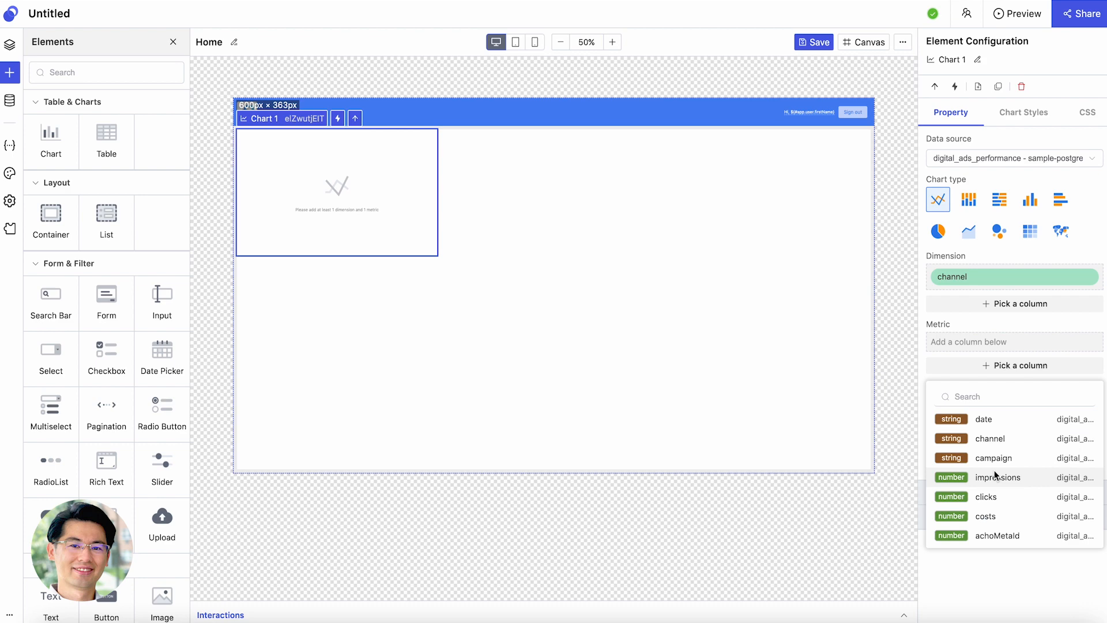
pyautogui.click(996, 477)
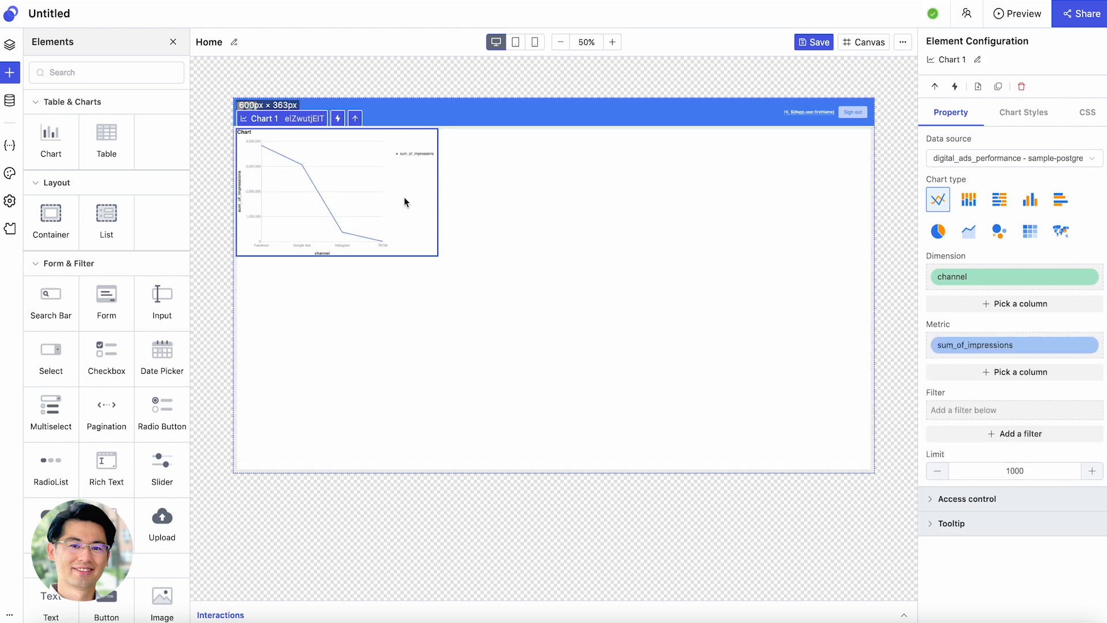
pyautogui.moveTo(354, 206)
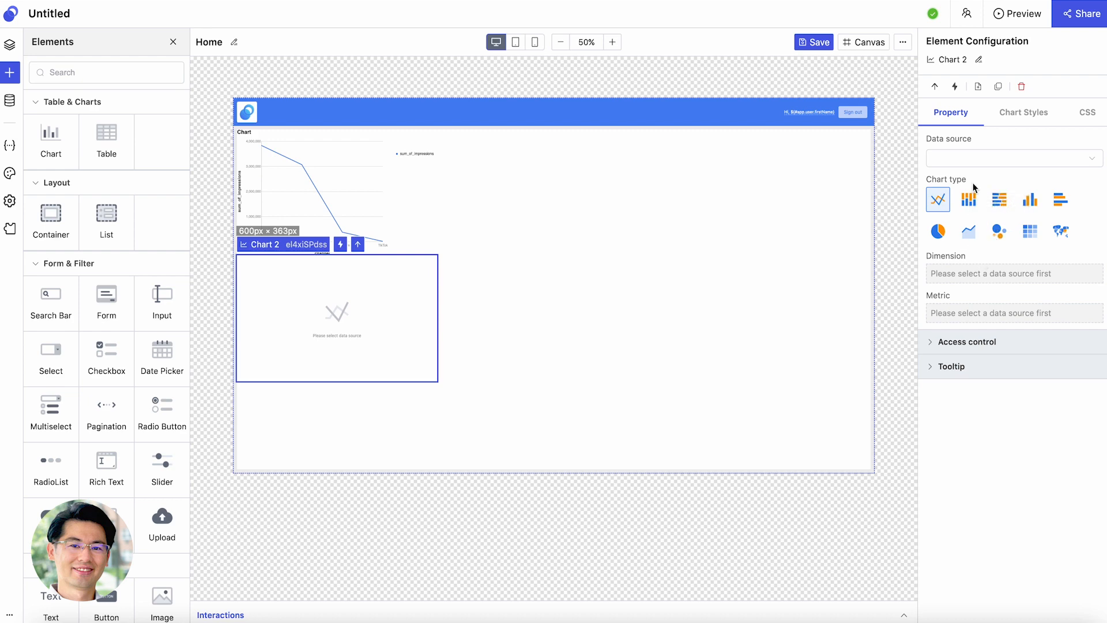
# Configure the second chart on digital_ads_performance with dimension campaign and metric sum of impressions
pyautogui.click(1011, 158)
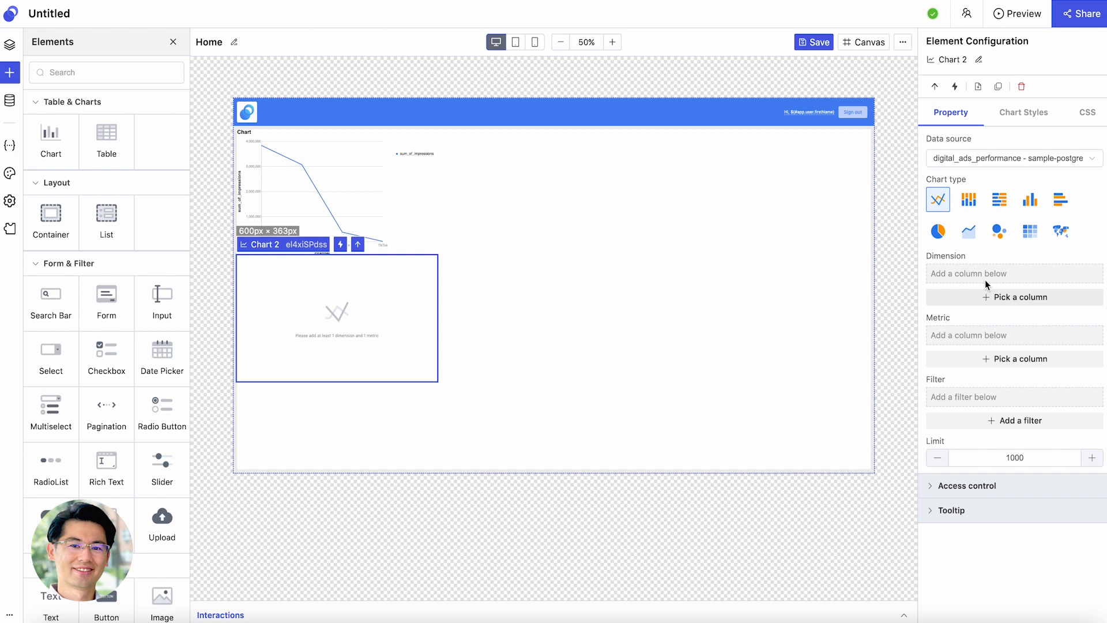
pyautogui.click(1014, 297)
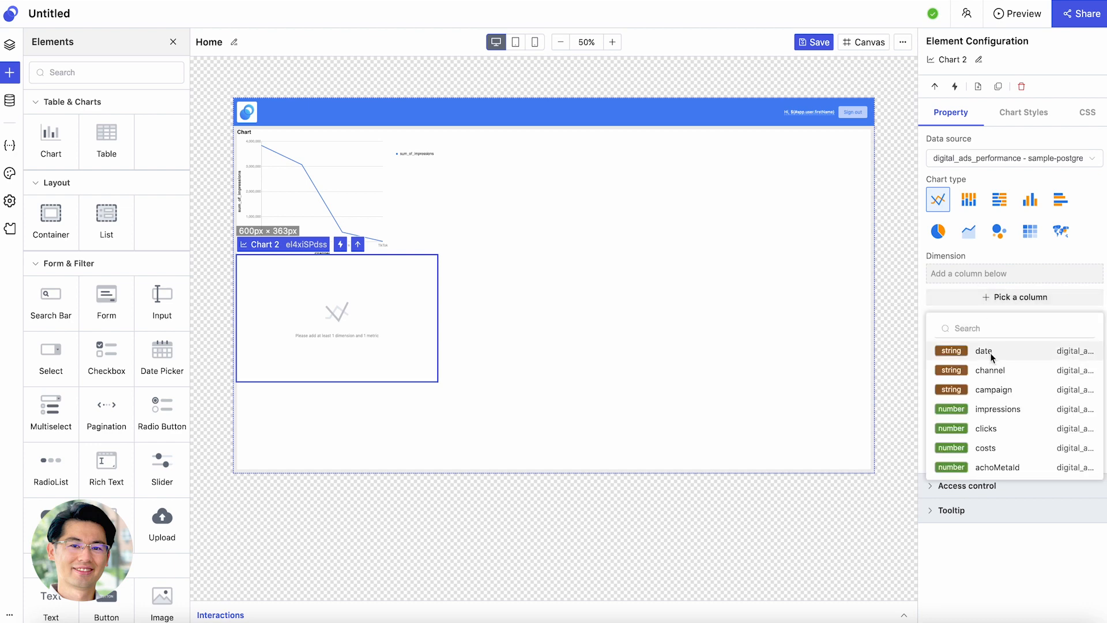
pyautogui.click(993, 388)
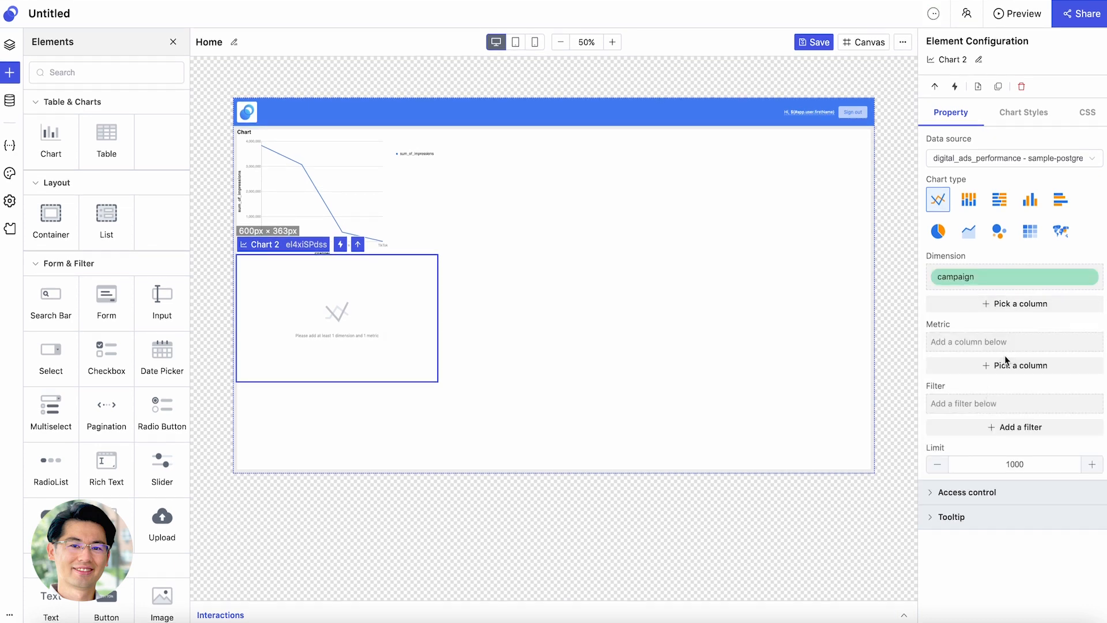
pyautogui.click(1012, 366)
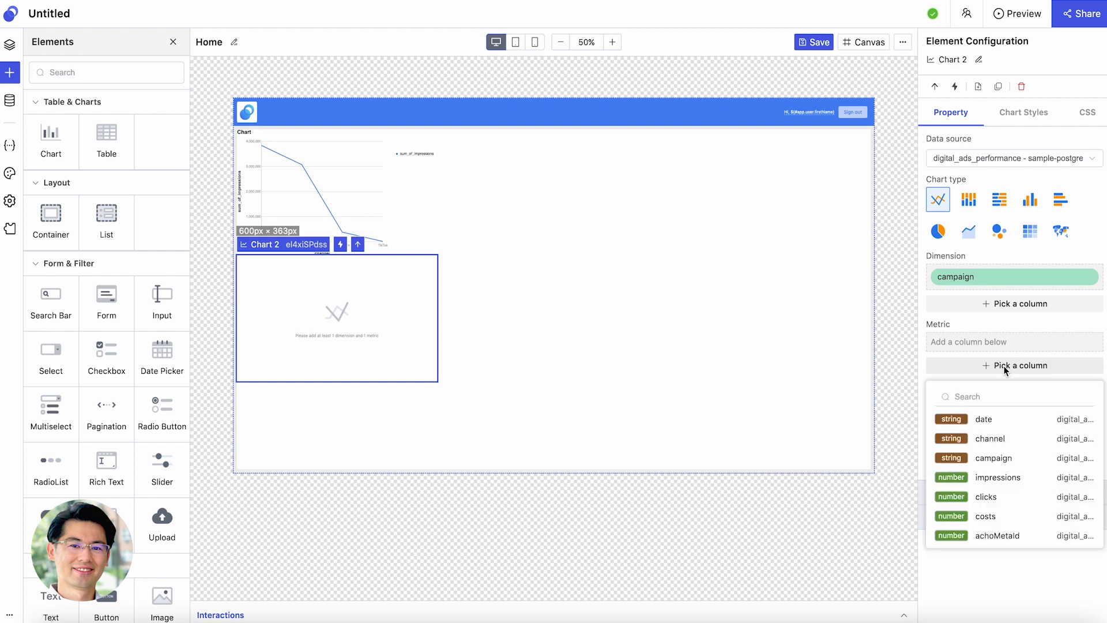
pyautogui.click(997, 477)
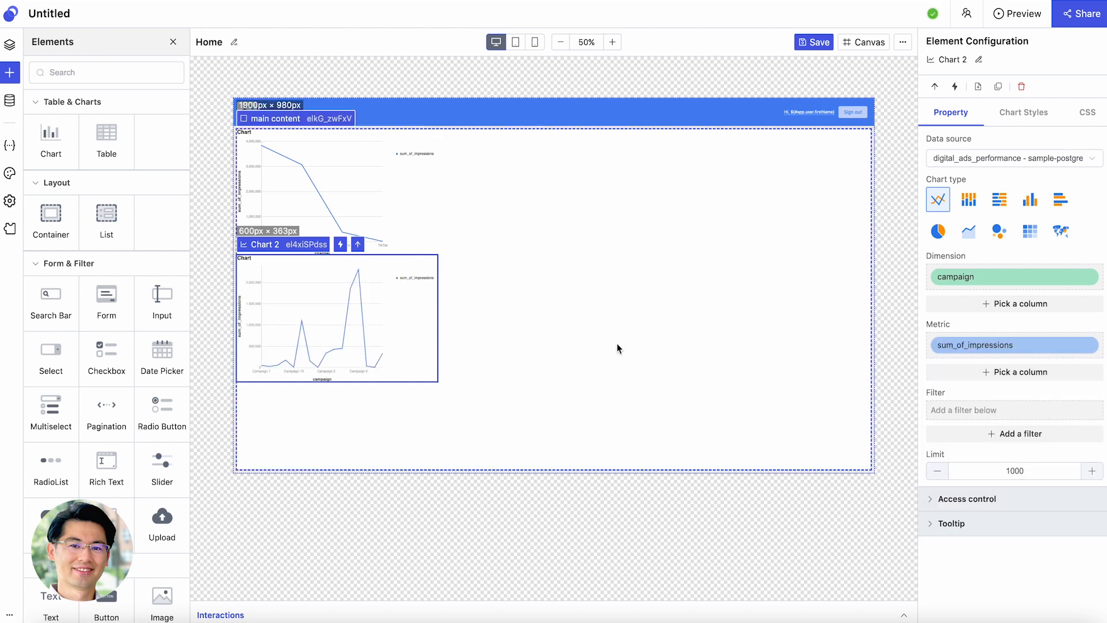
pyautogui.moveTo(586, 184)
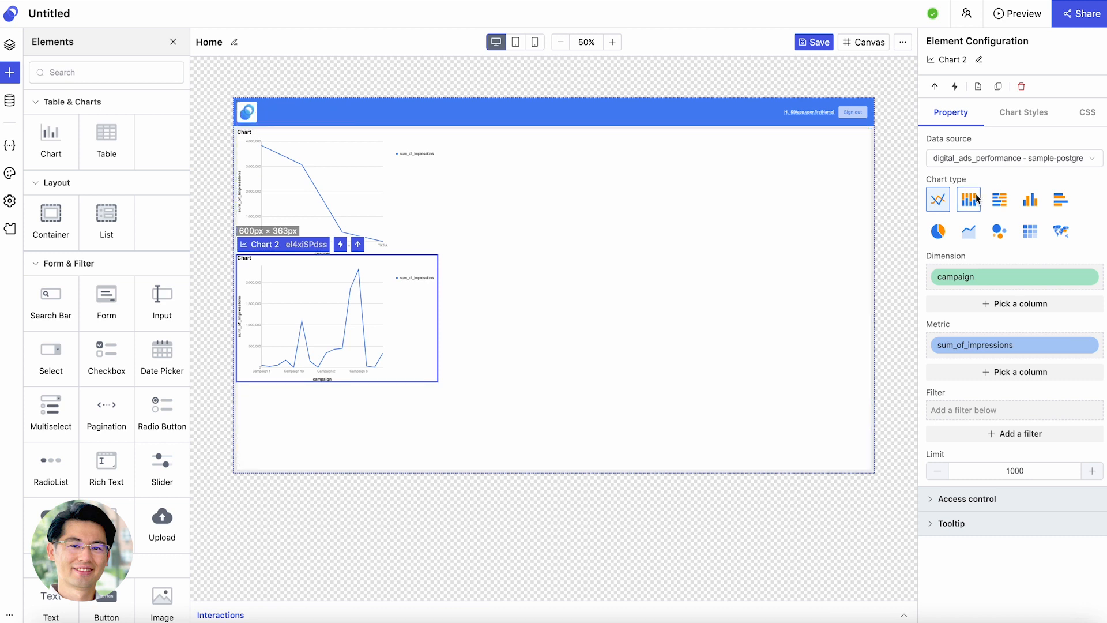
pyautogui.moveTo(969, 200)
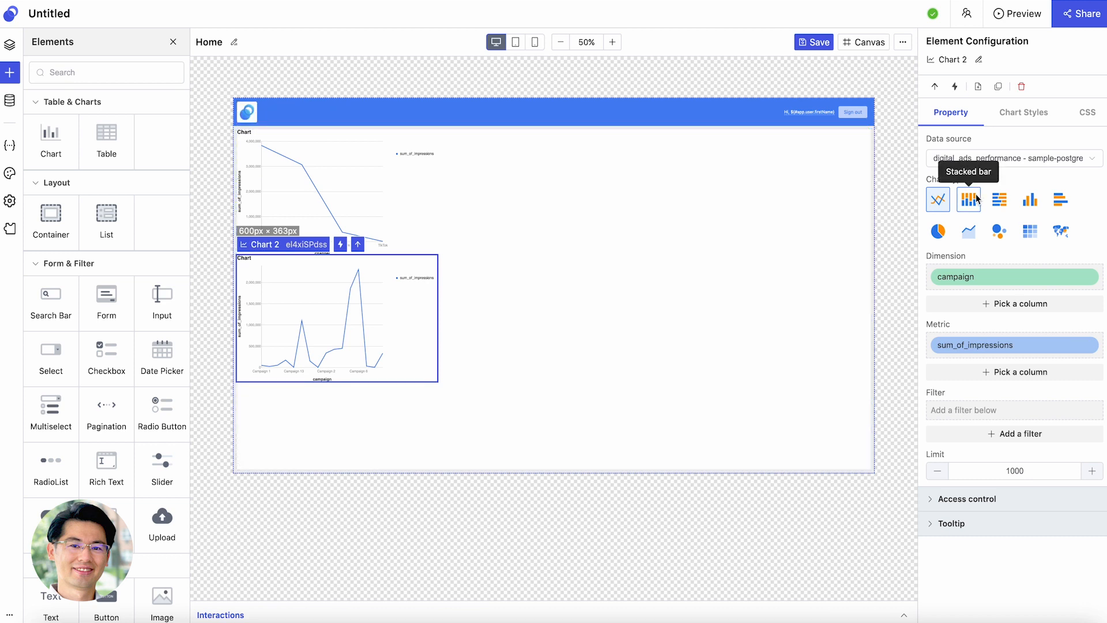
# Try bar variants on the campaign chart and settle on the Area chart type
pyautogui.click(968, 200)
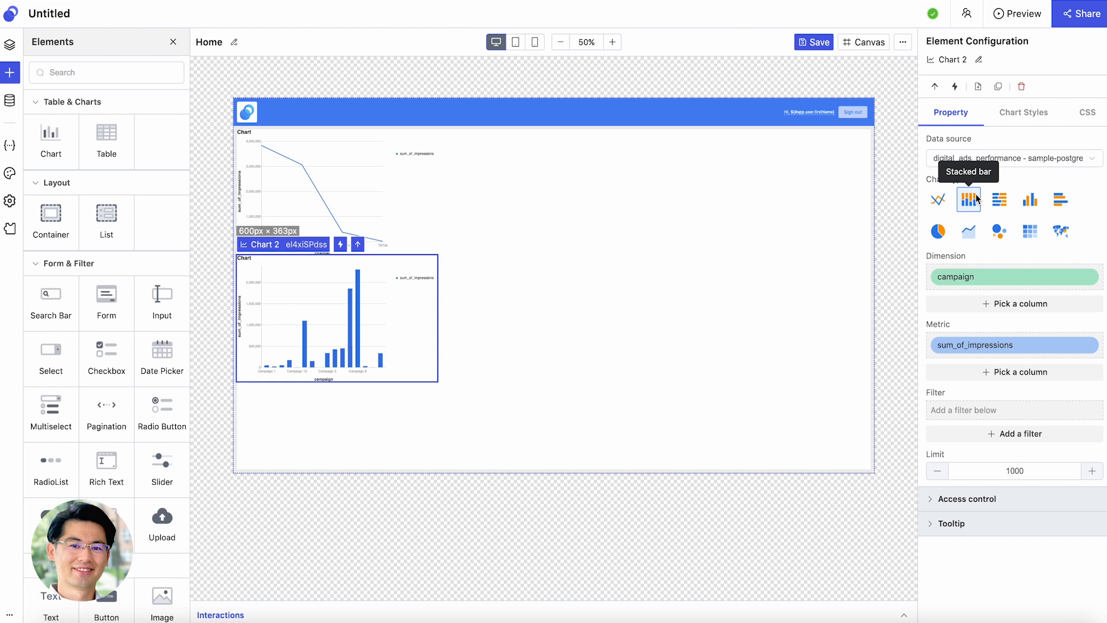
pyautogui.click(1029, 200)
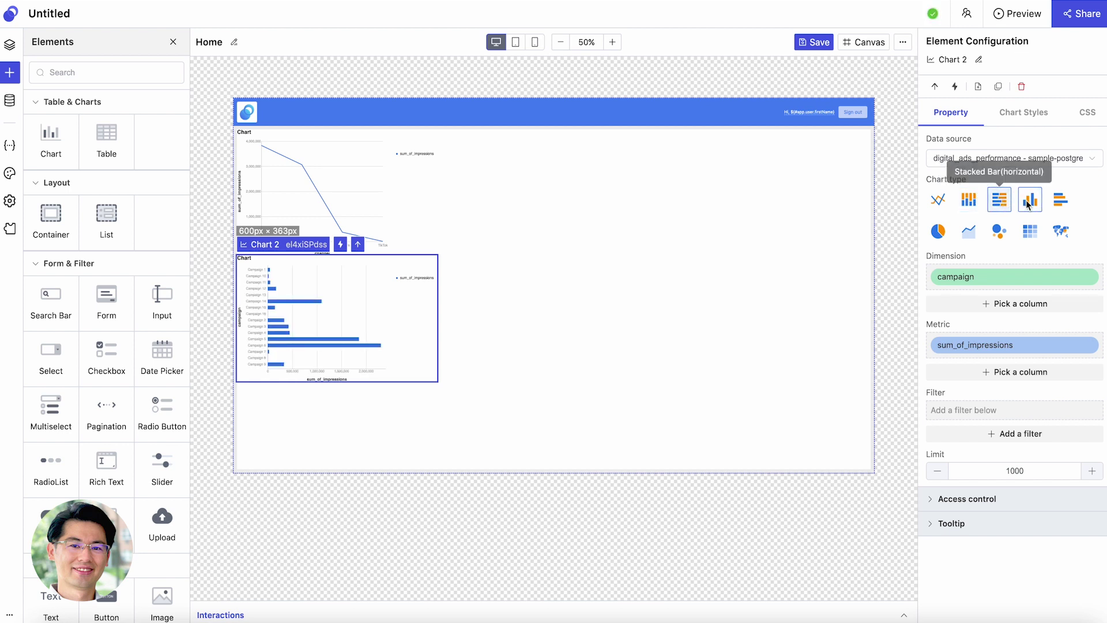
pyautogui.moveTo(1030, 199)
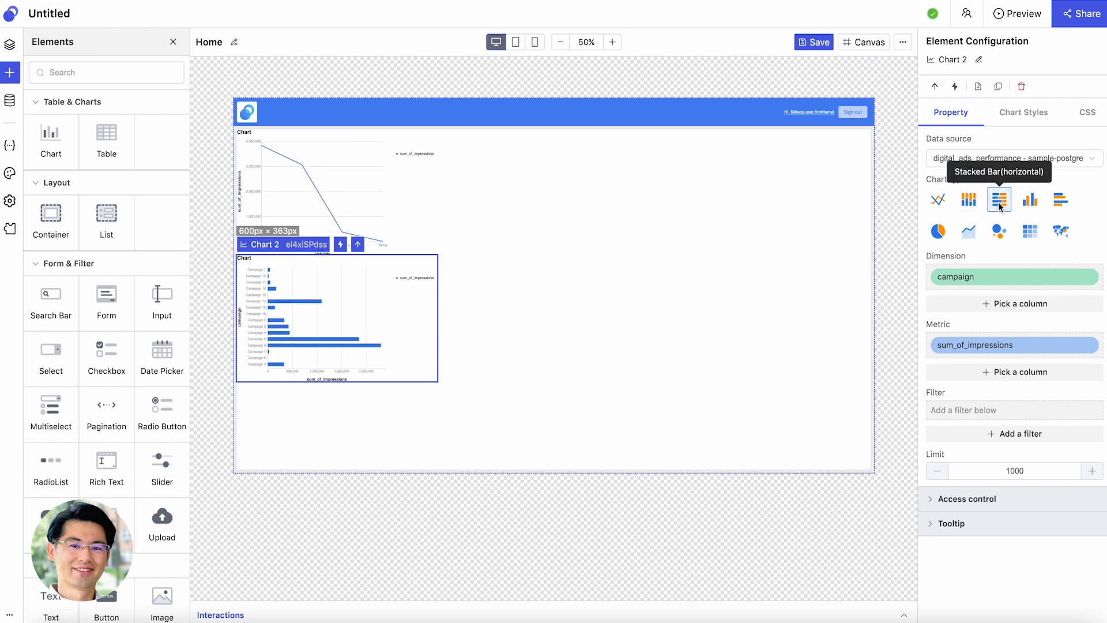
pyautogui.click(1030, 200)
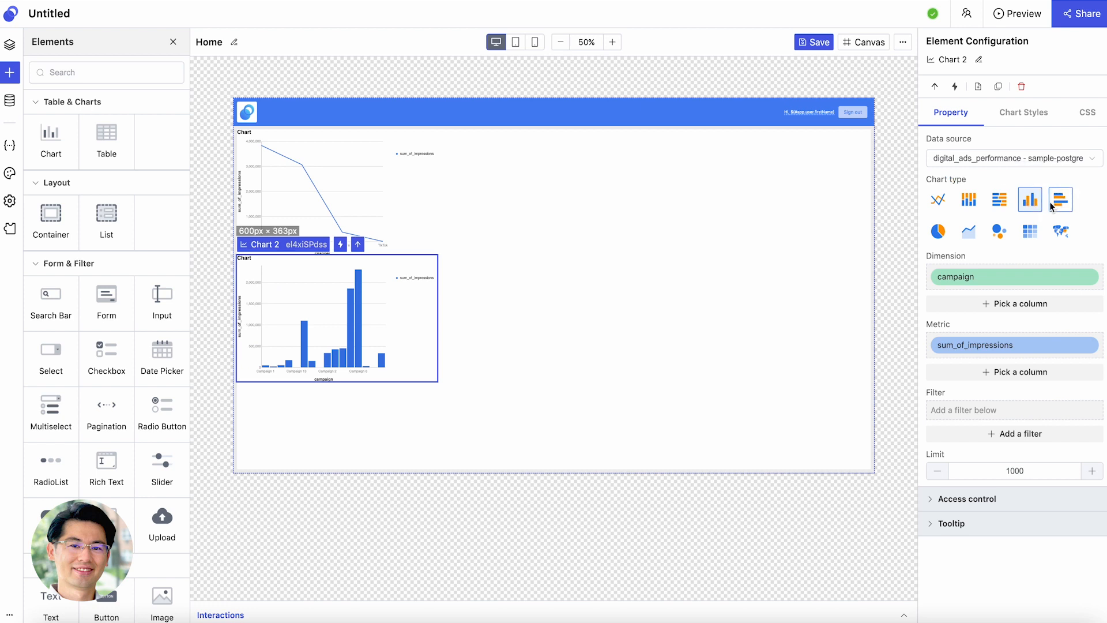
pyautogui.click(967, 231)
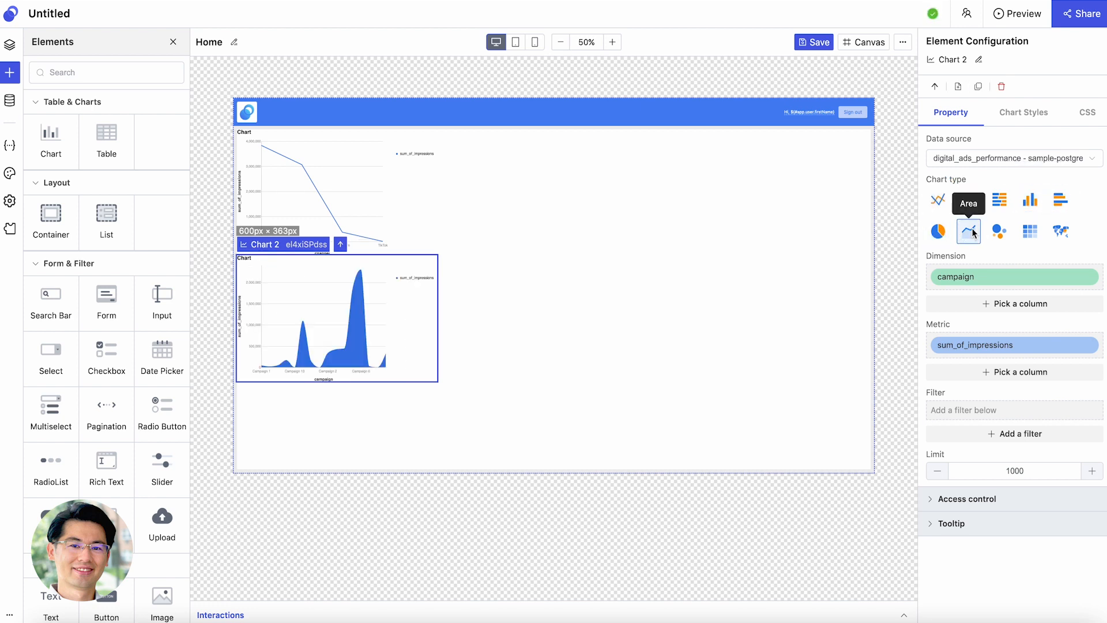
# Switch the channel impressions chart to the Pie chart type
pyautogui.click(336, 196)
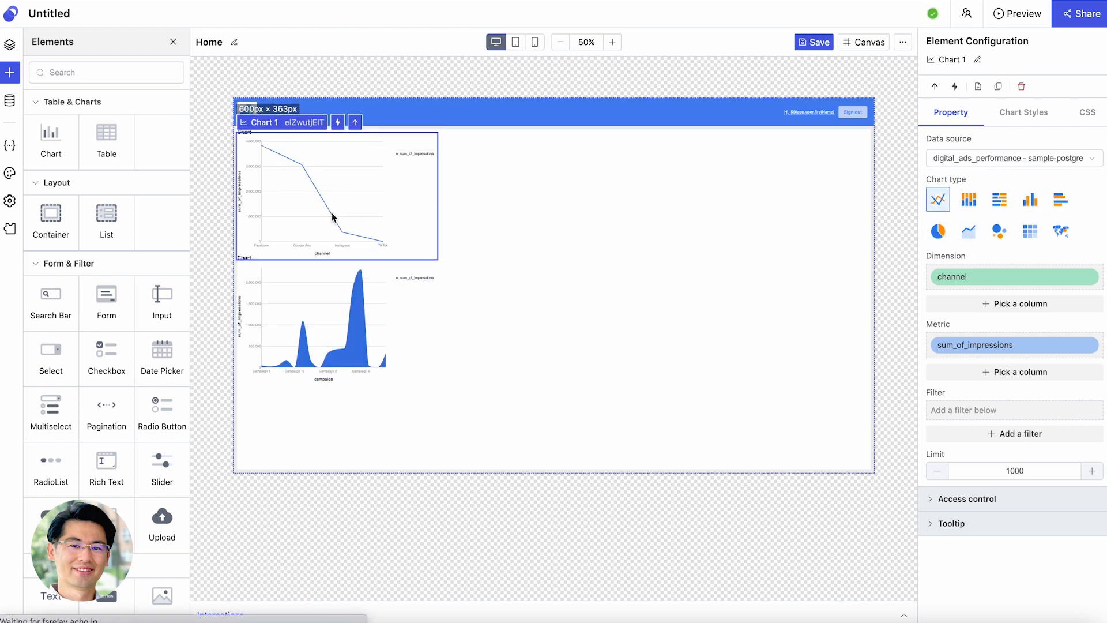
pyautogui.click(999, 200)
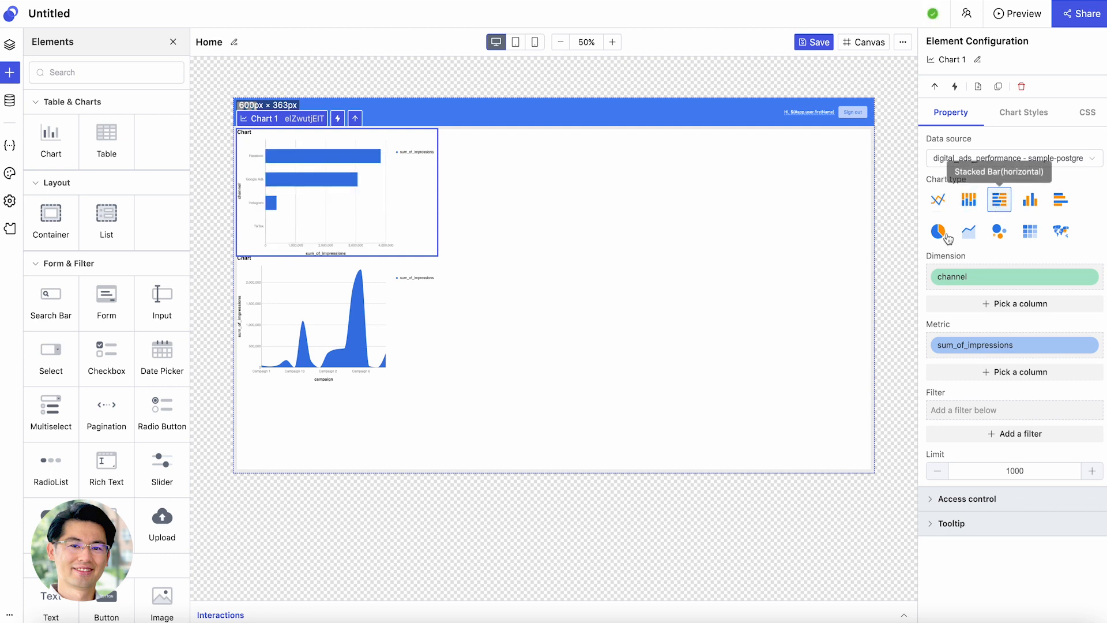
pyautogui.click(938, 230)
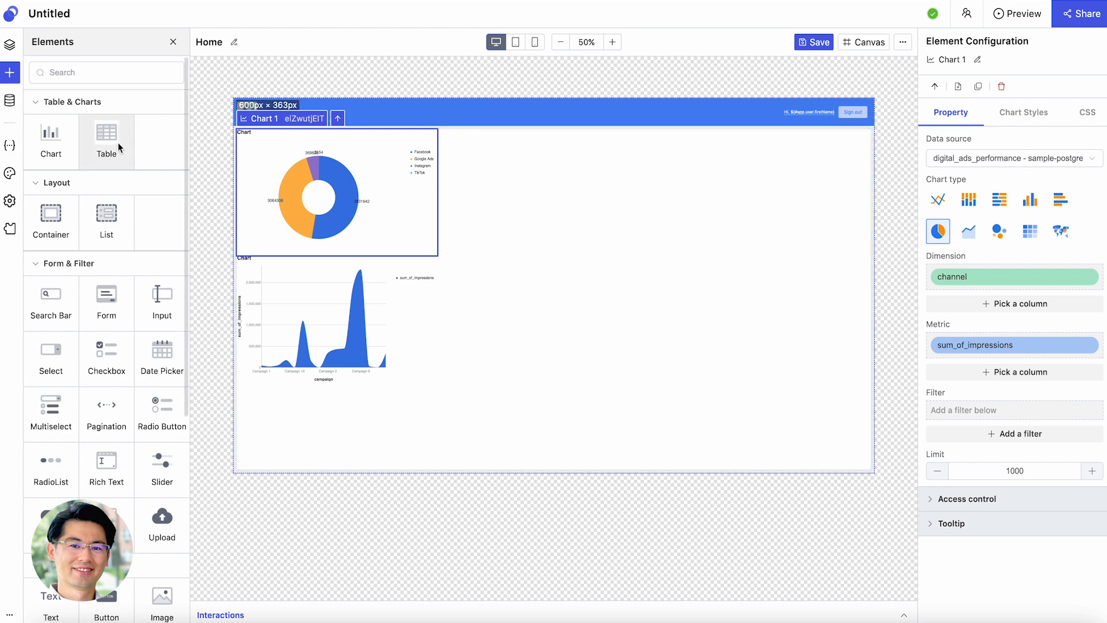
# Add a table below the charts sourced from digital_ads_performance
pyautogui.click(106, 140)
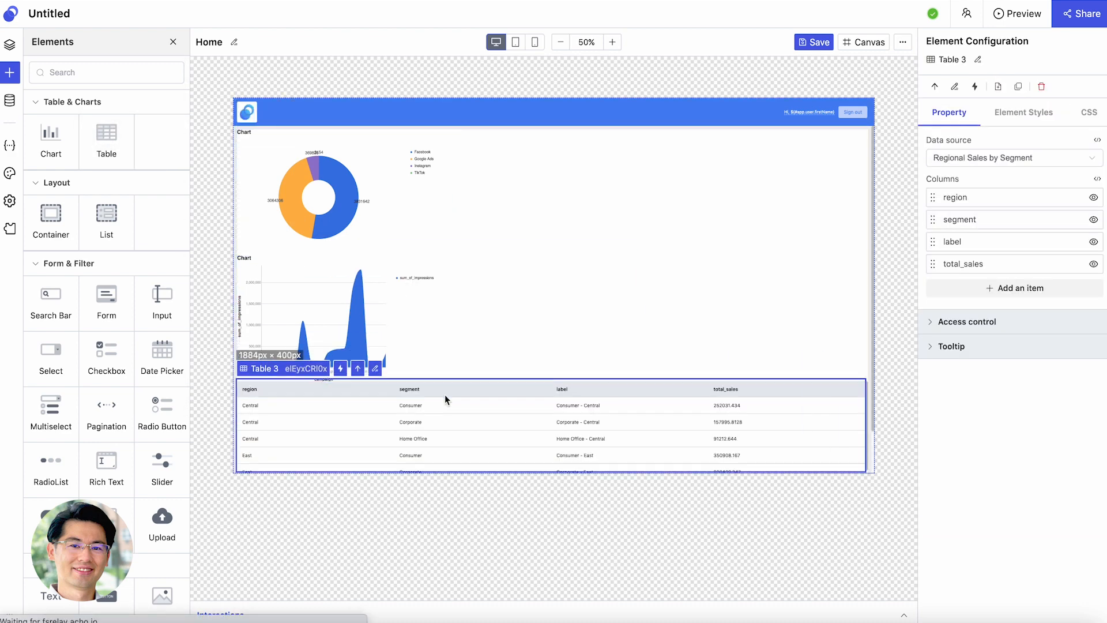
pyautogui.click(1012, 157)
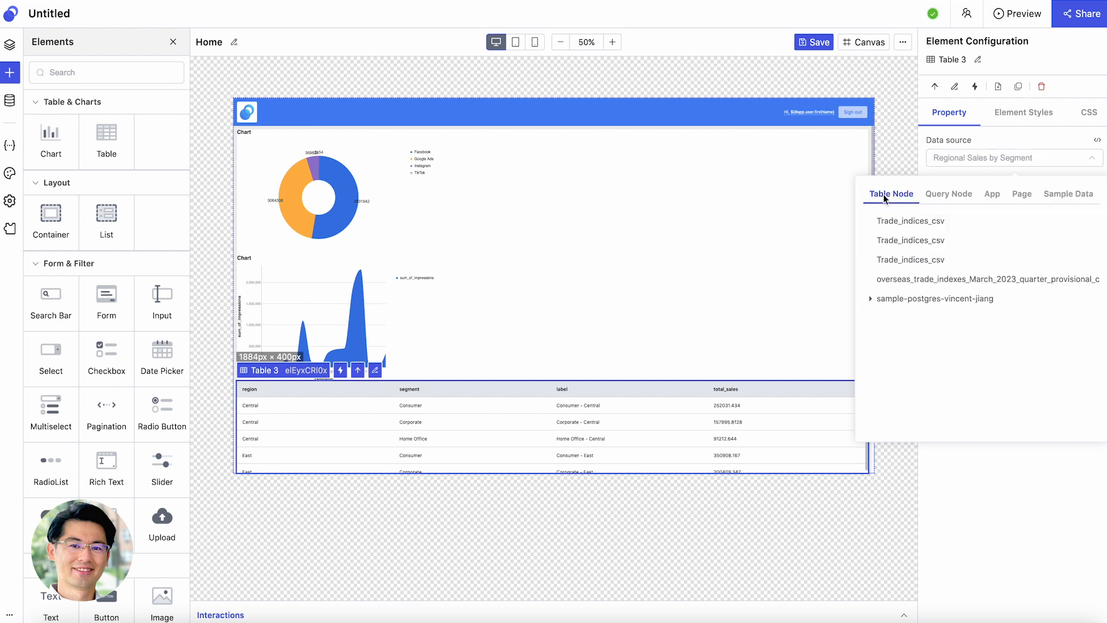
pyautogui.click(934, 298)
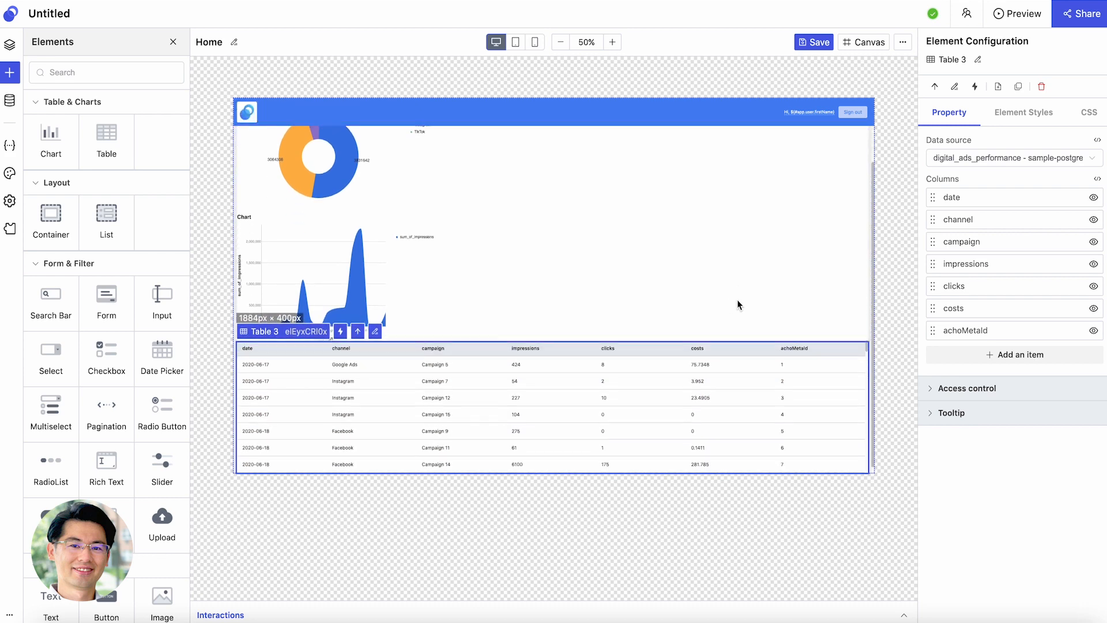
pyautogui.scroll(-3)
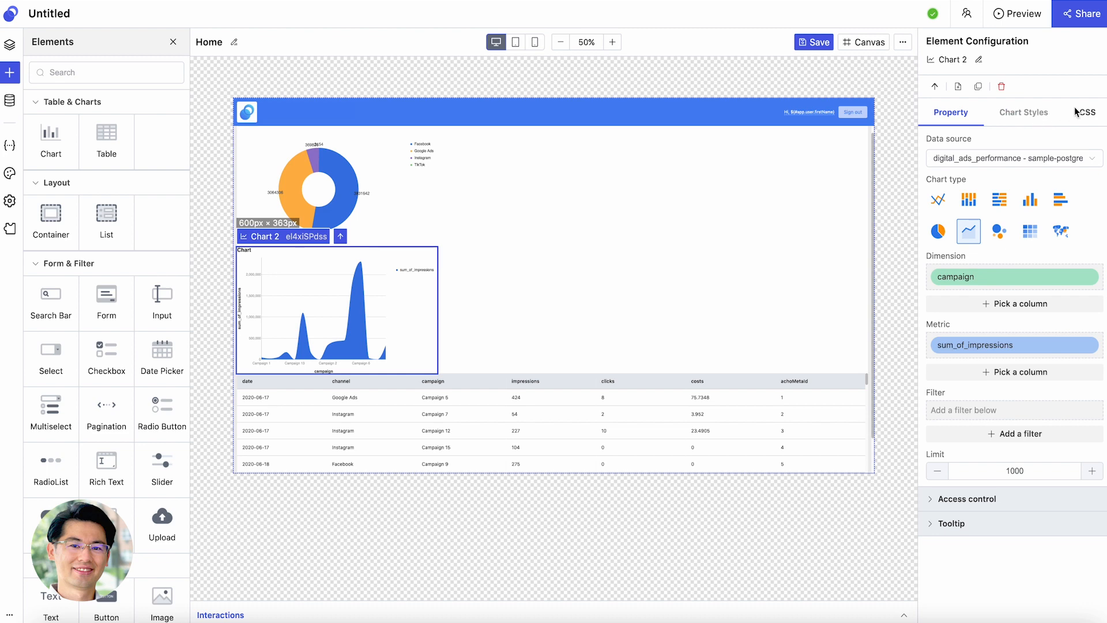
# In the CSS layout settings, display the chart container as a horizontal row
pyautogui.click(1088, 112)
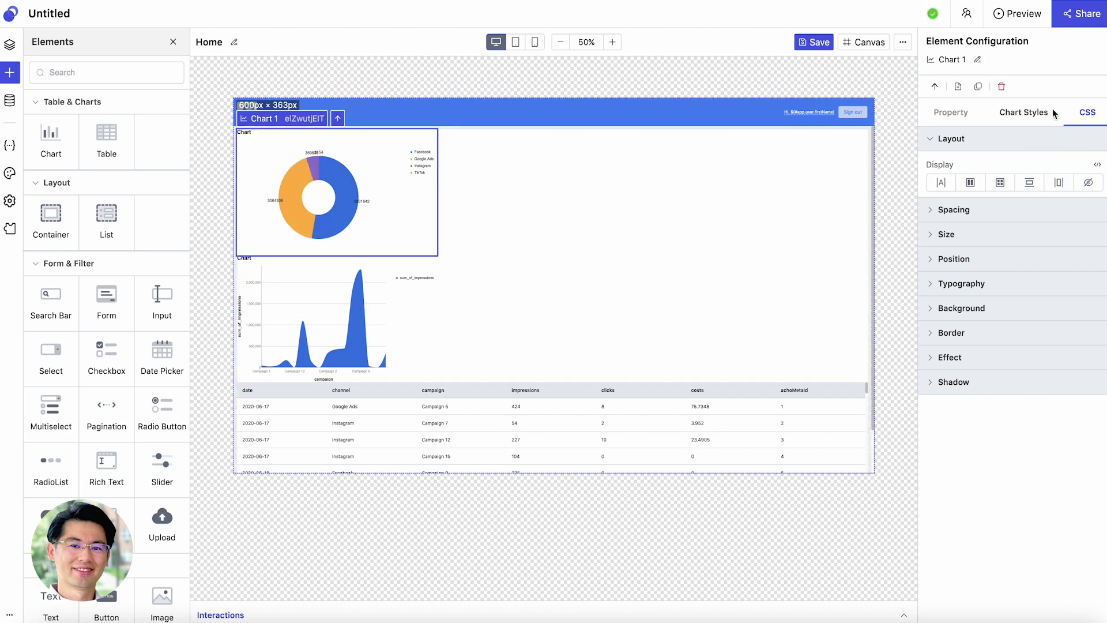
pyautogui.click(1058, 182)
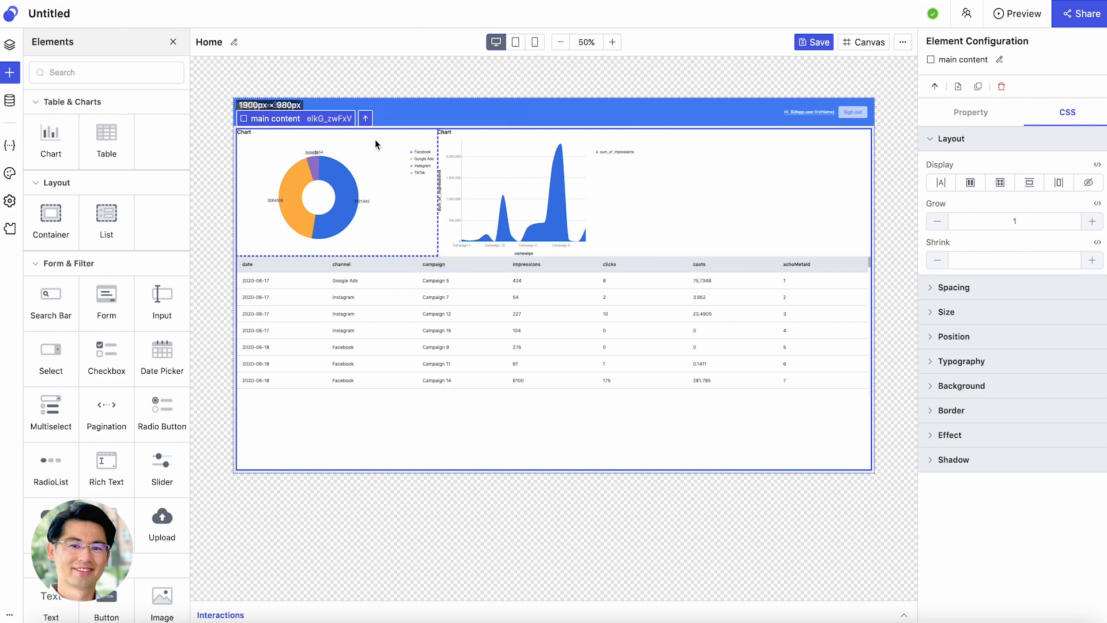
pyautogui.click(515, 194)
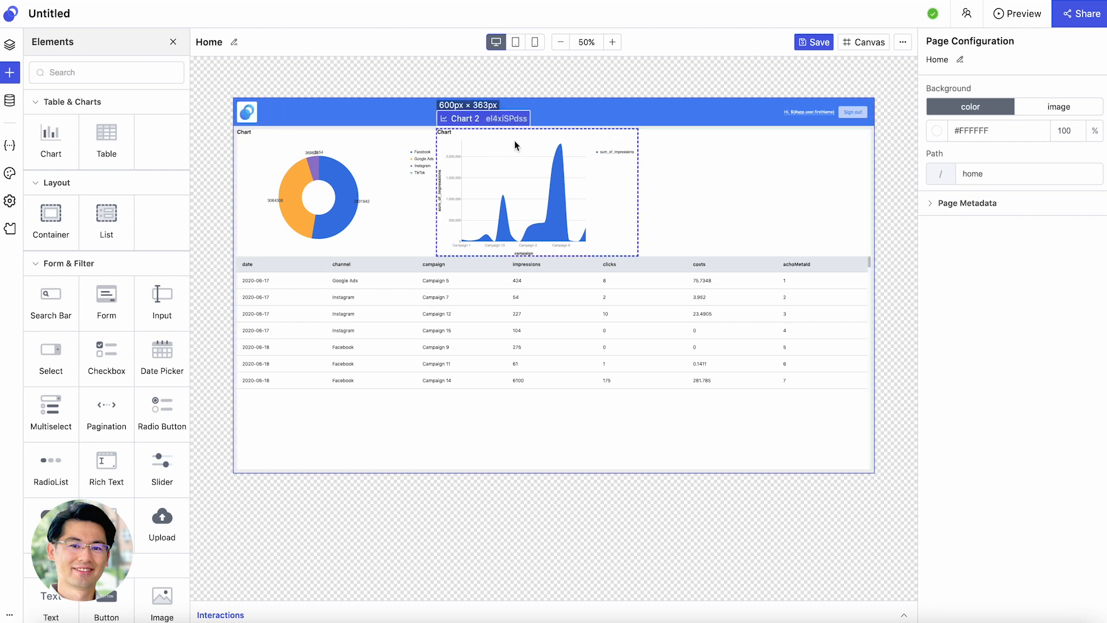
pyautogui.click(415, 112)
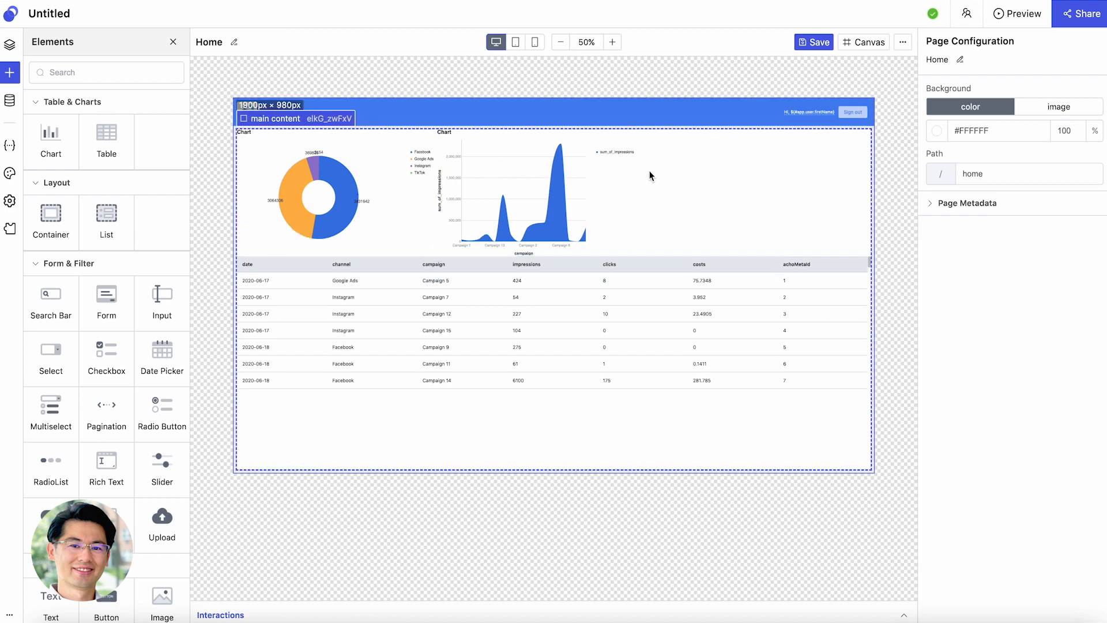
pyautogui.moveTo(671, 186)
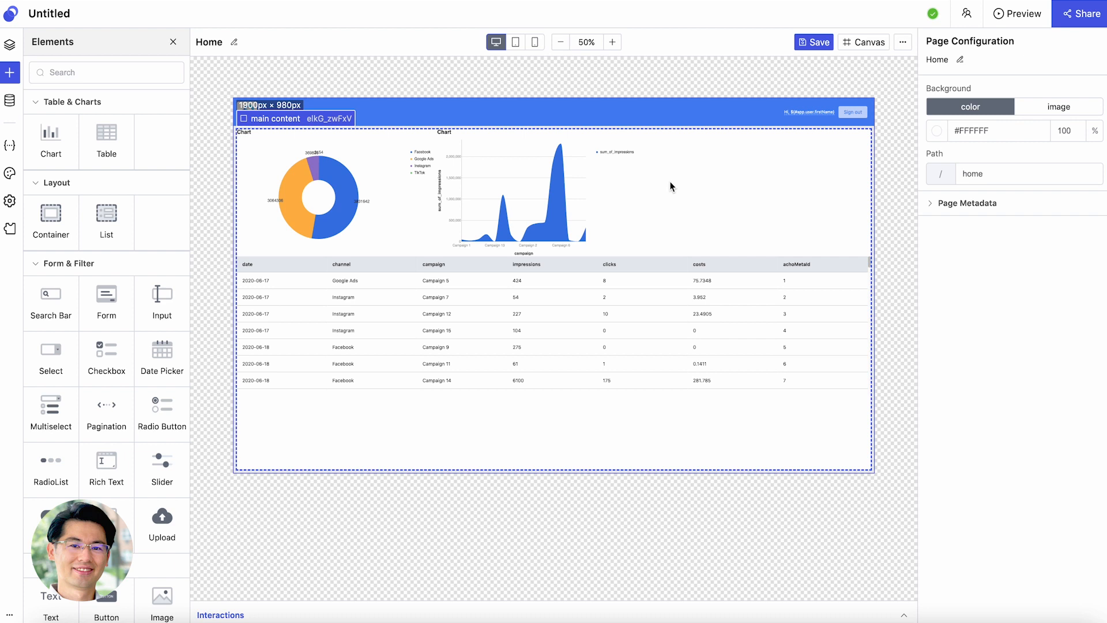
# Publish the app from the Share panel to get a shareable link, then close the panel
pyautogui.click(1082, 12)
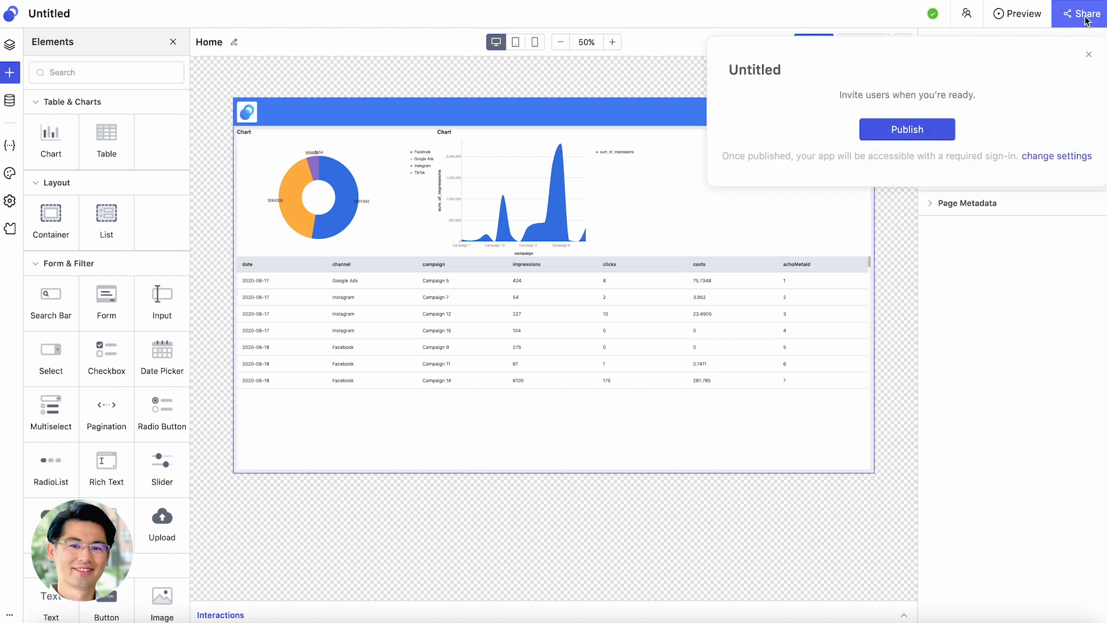
pyautogui.click(735, 53)
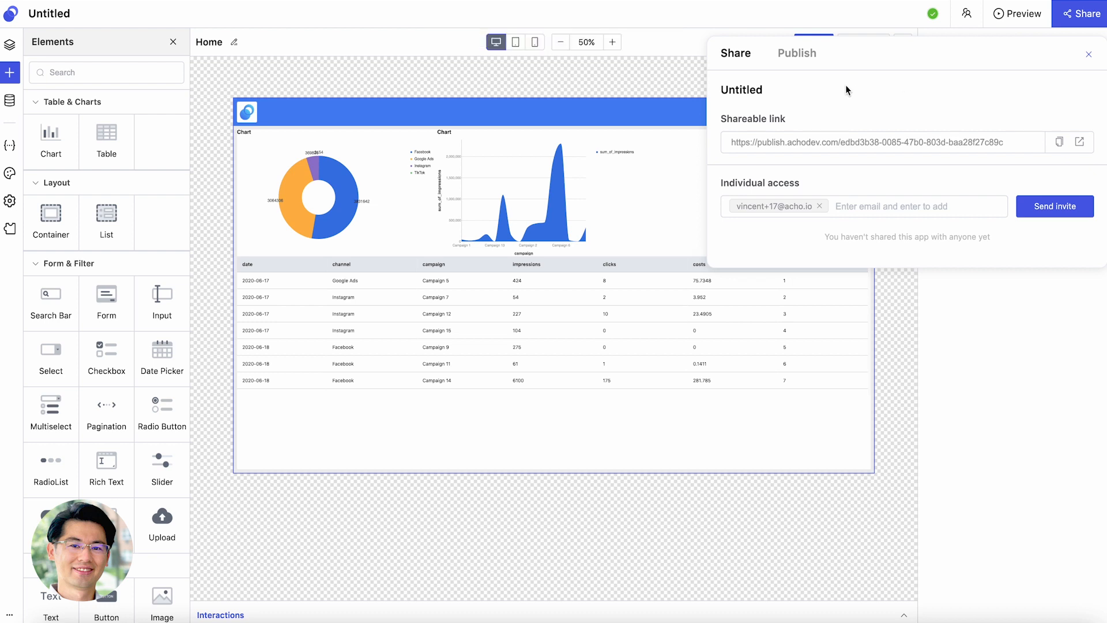
pyautogui.moveTo(1079, 142)
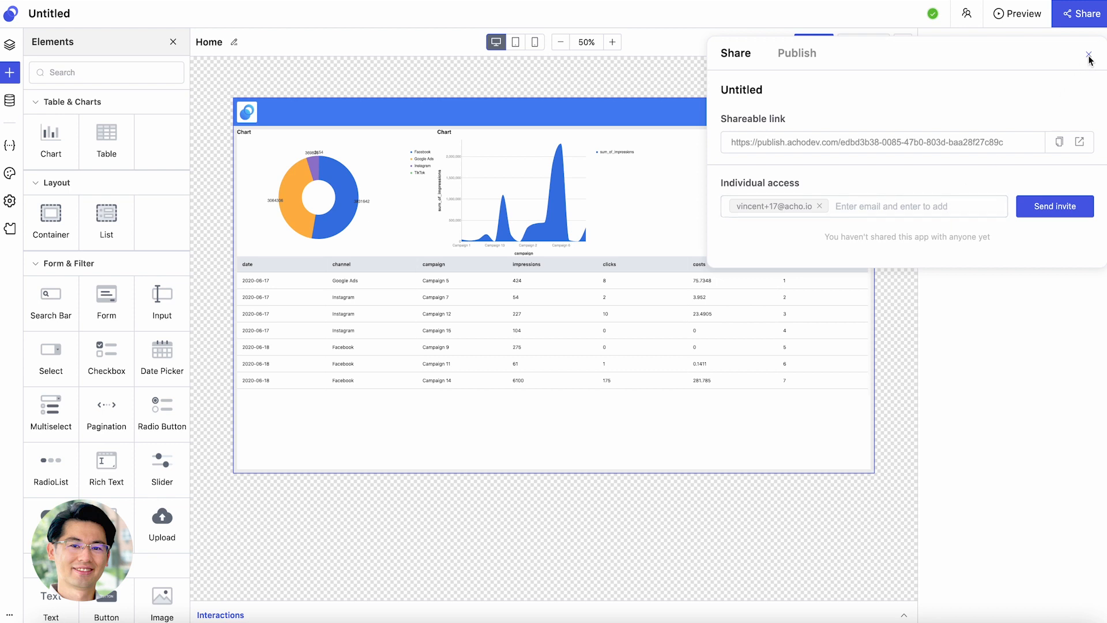
pyautogui.click(1088, 55)
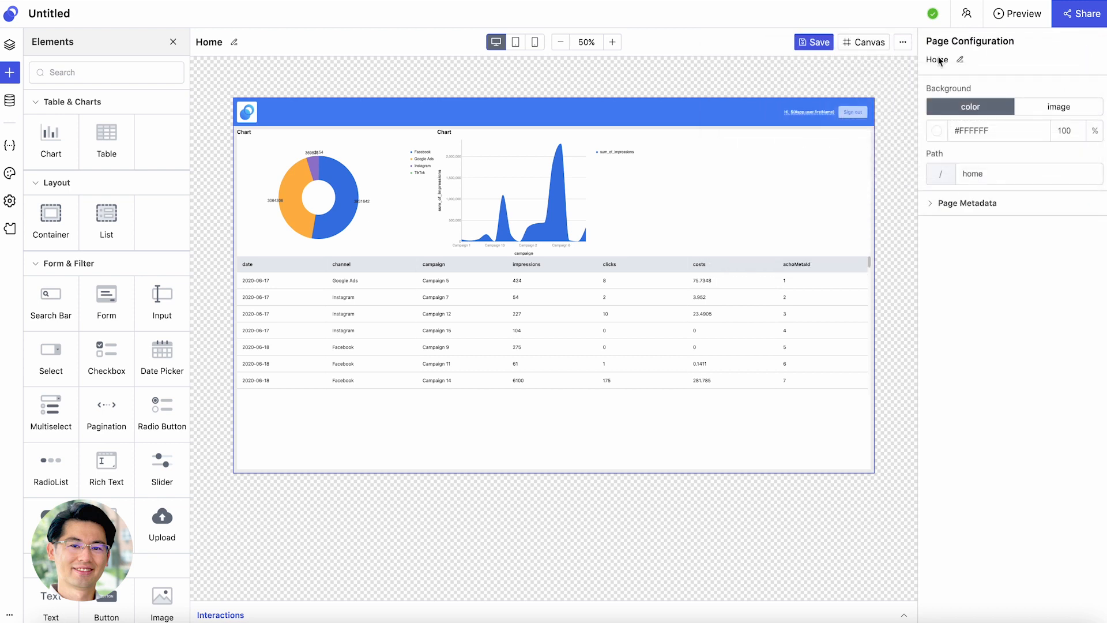
pyautogui.moveTo(853, 78)
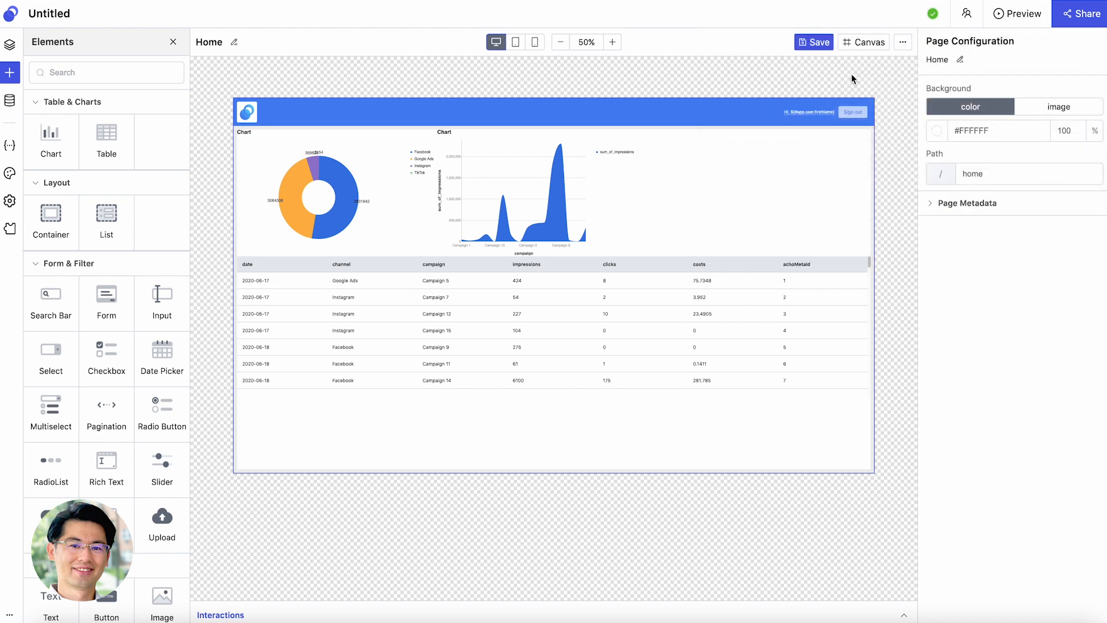